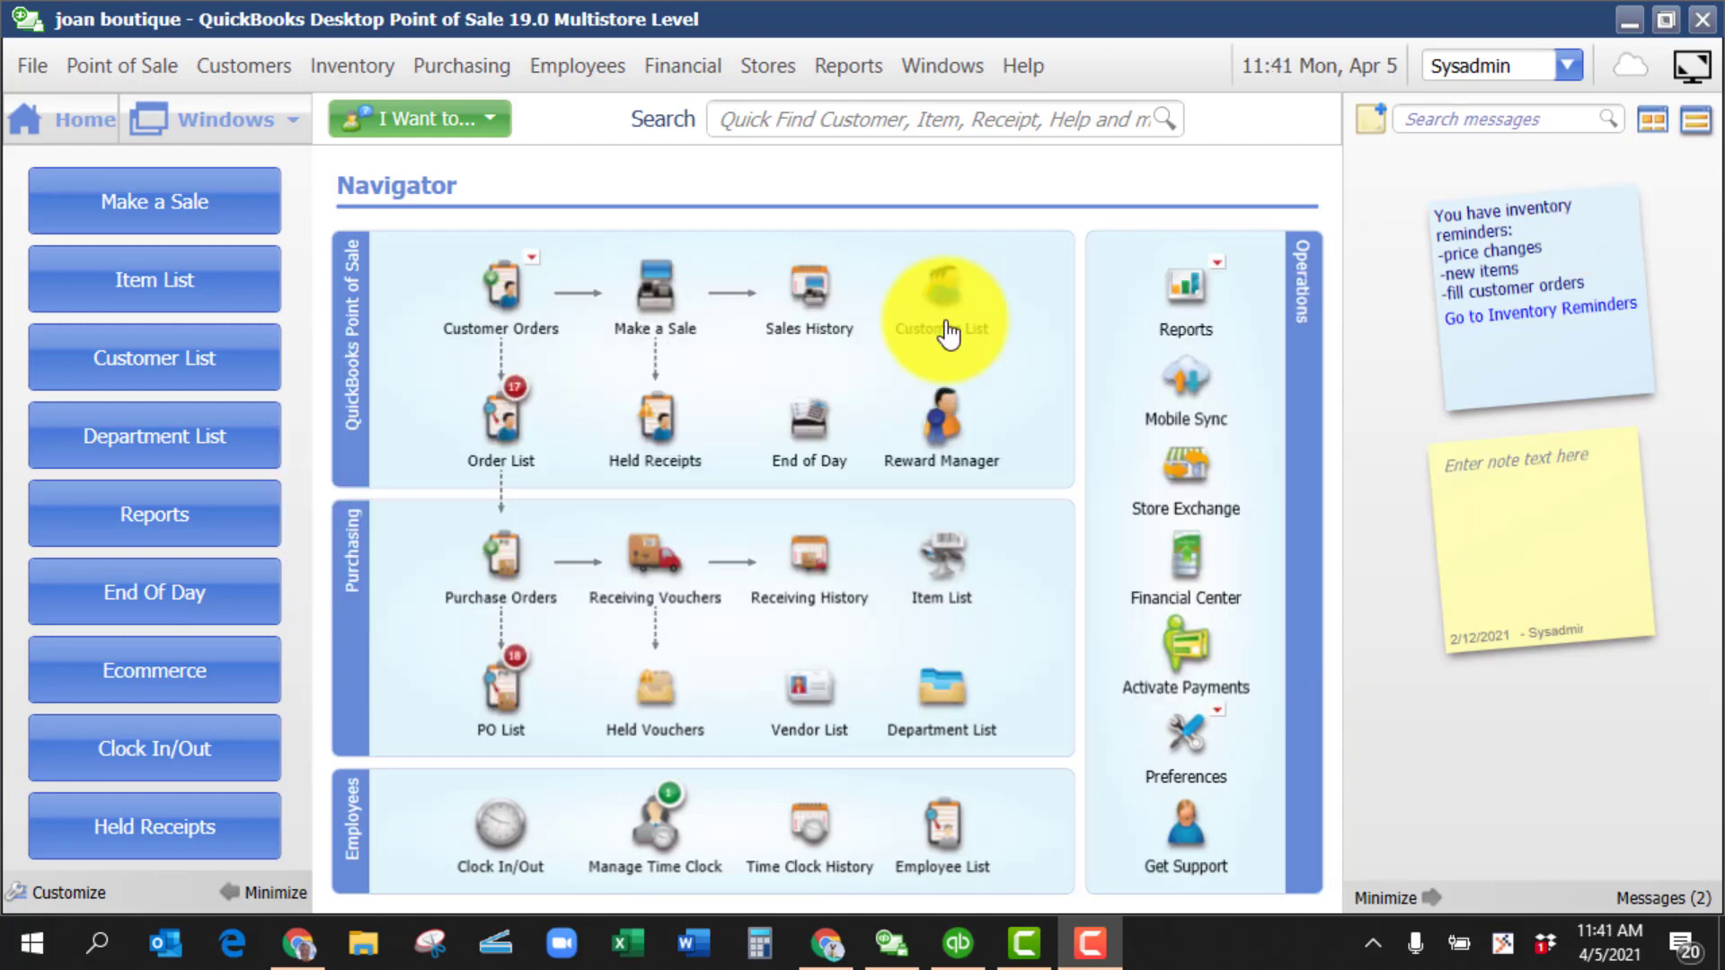
mouse_move(70, 89)
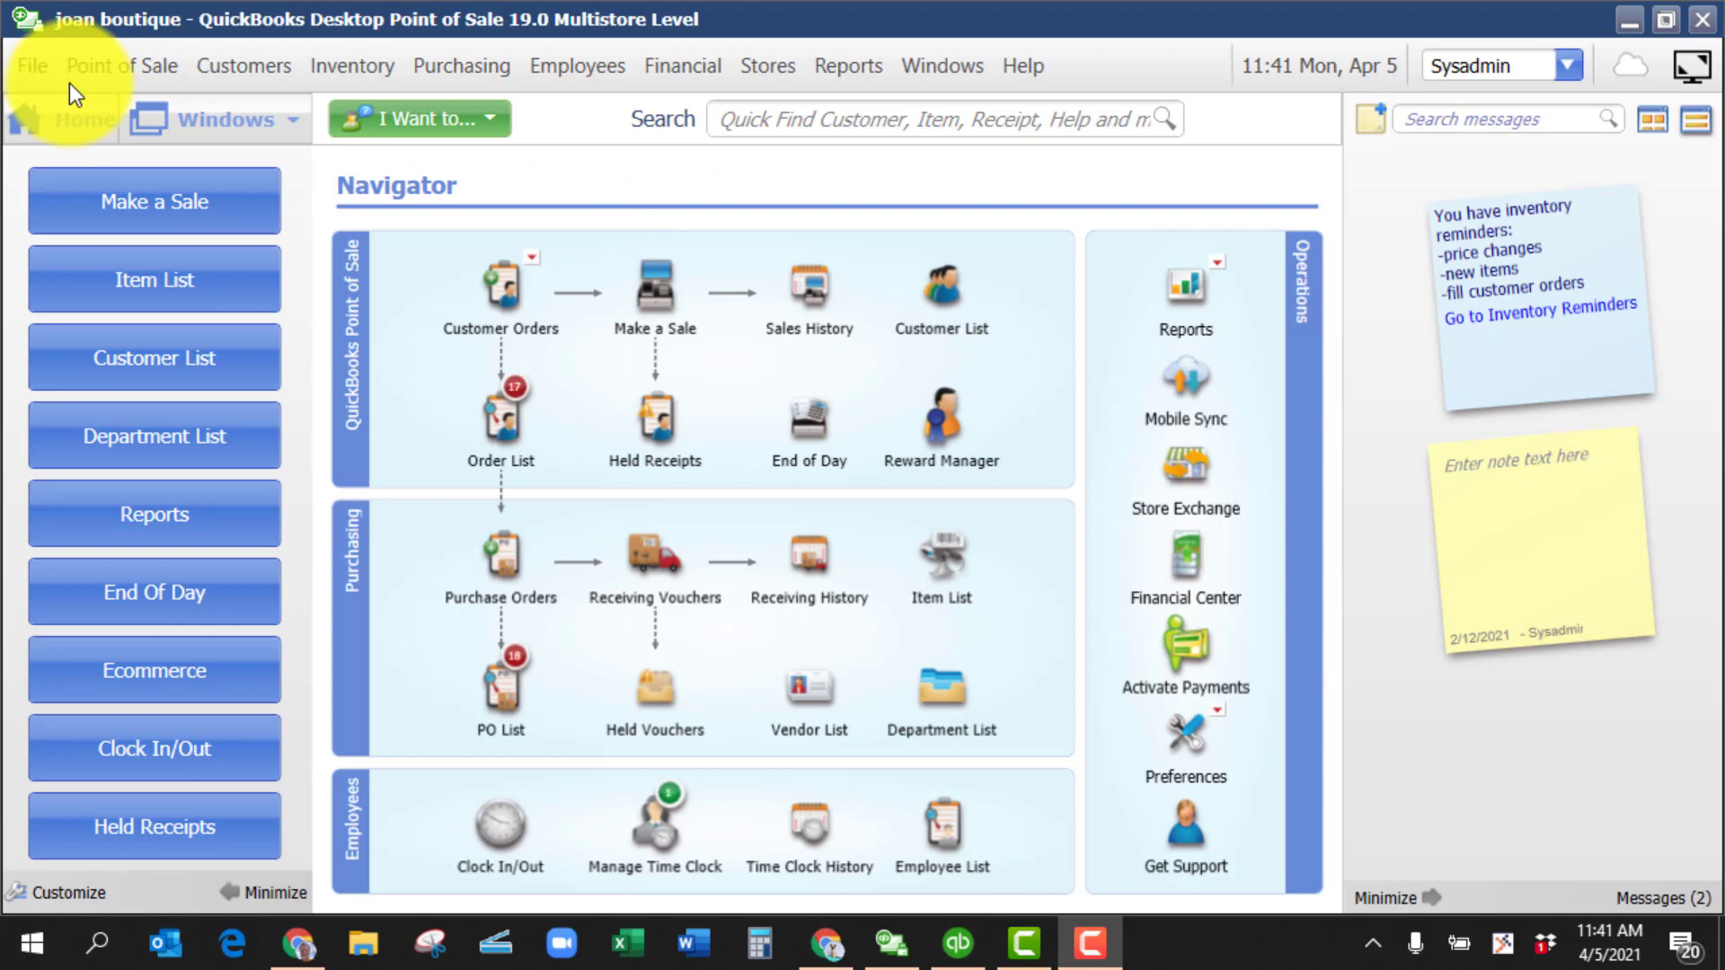
- Open Company Preferences at the Sales Tax page showing 10% local tax paid to CDTFA
left_click(30, 65)
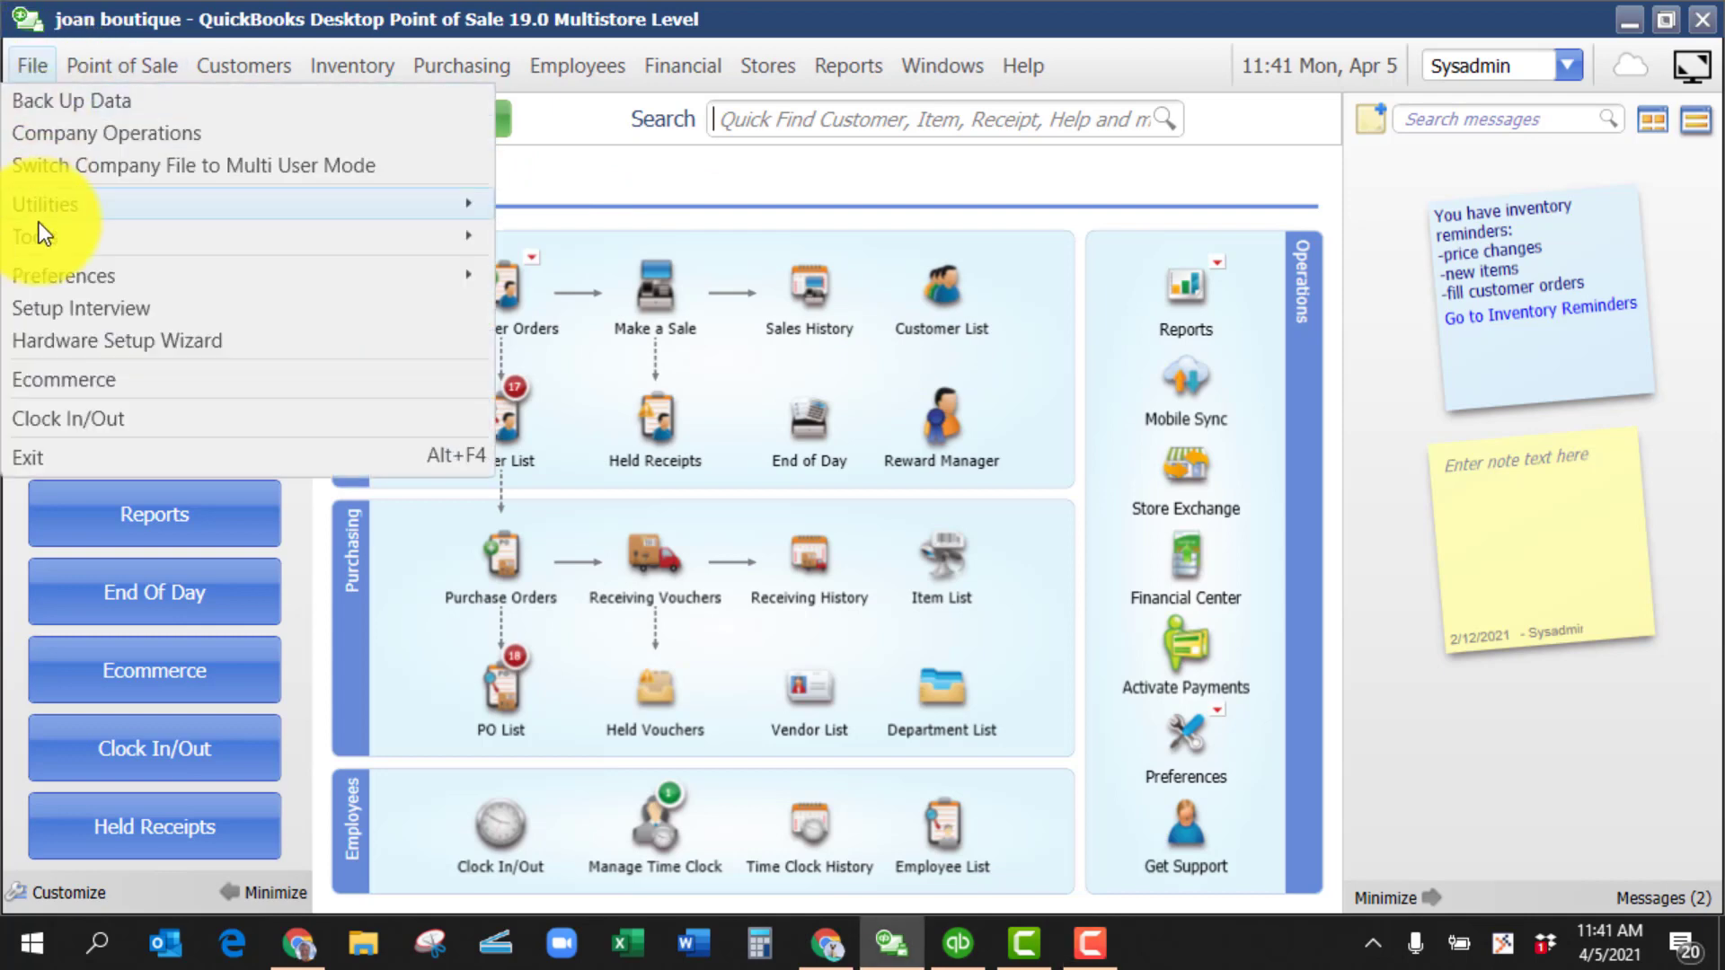
mouse_move(64, 275)
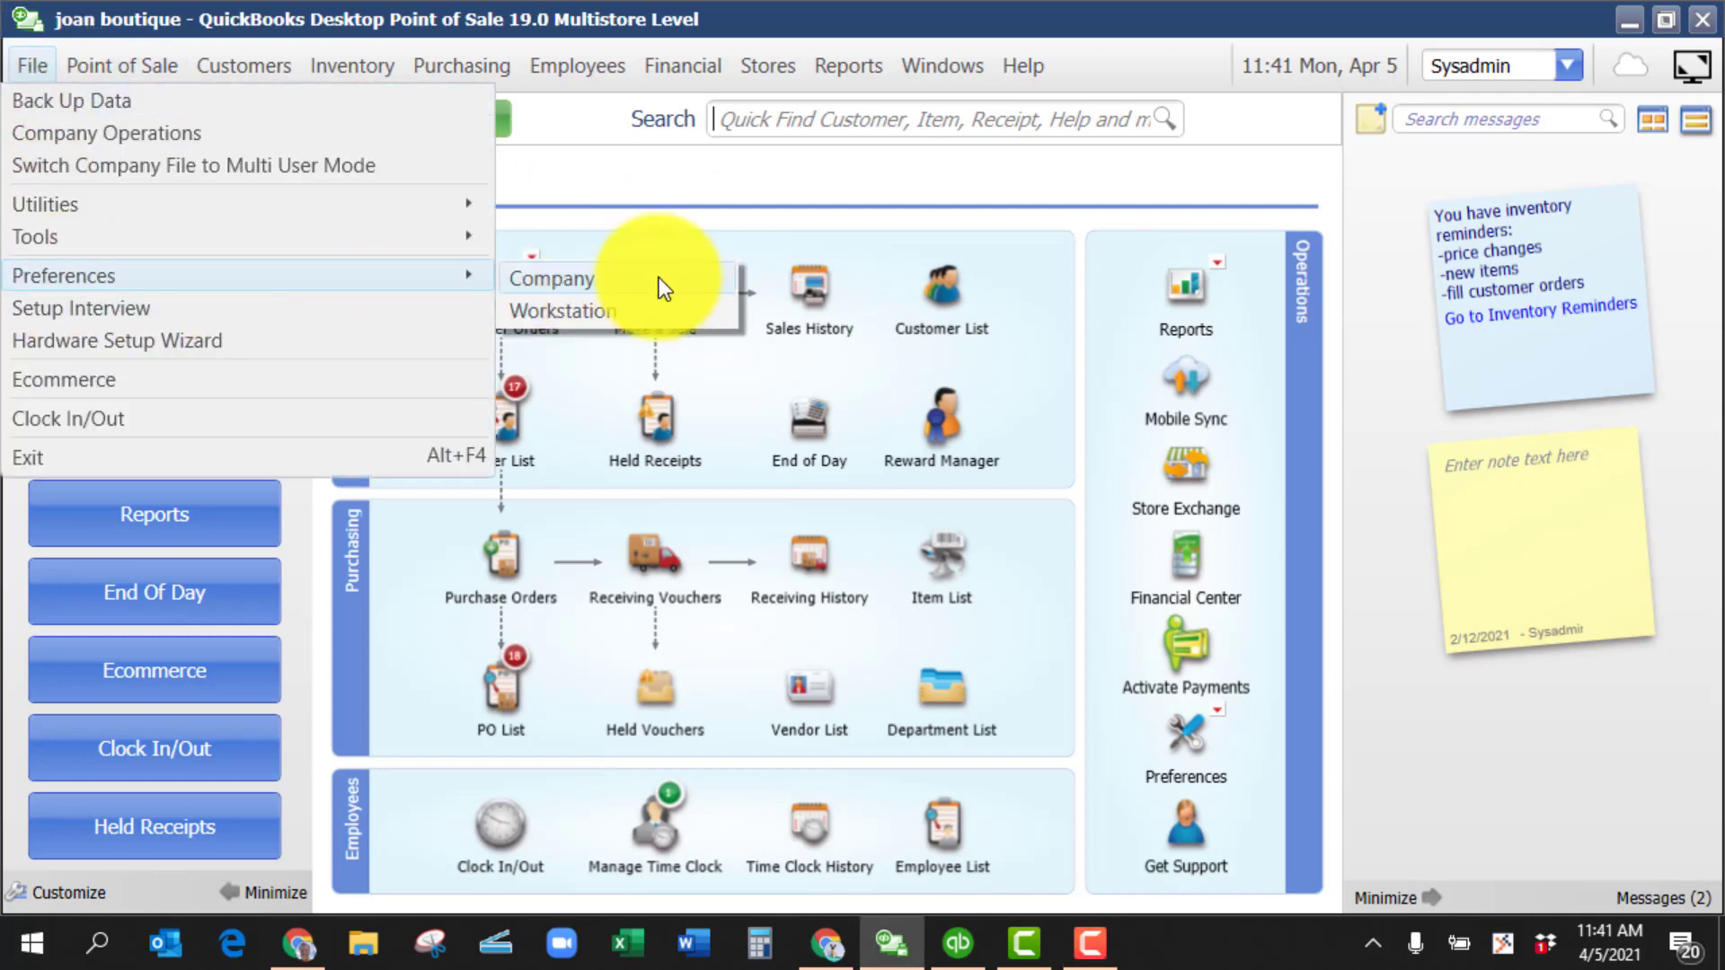
left_click(550, 277)
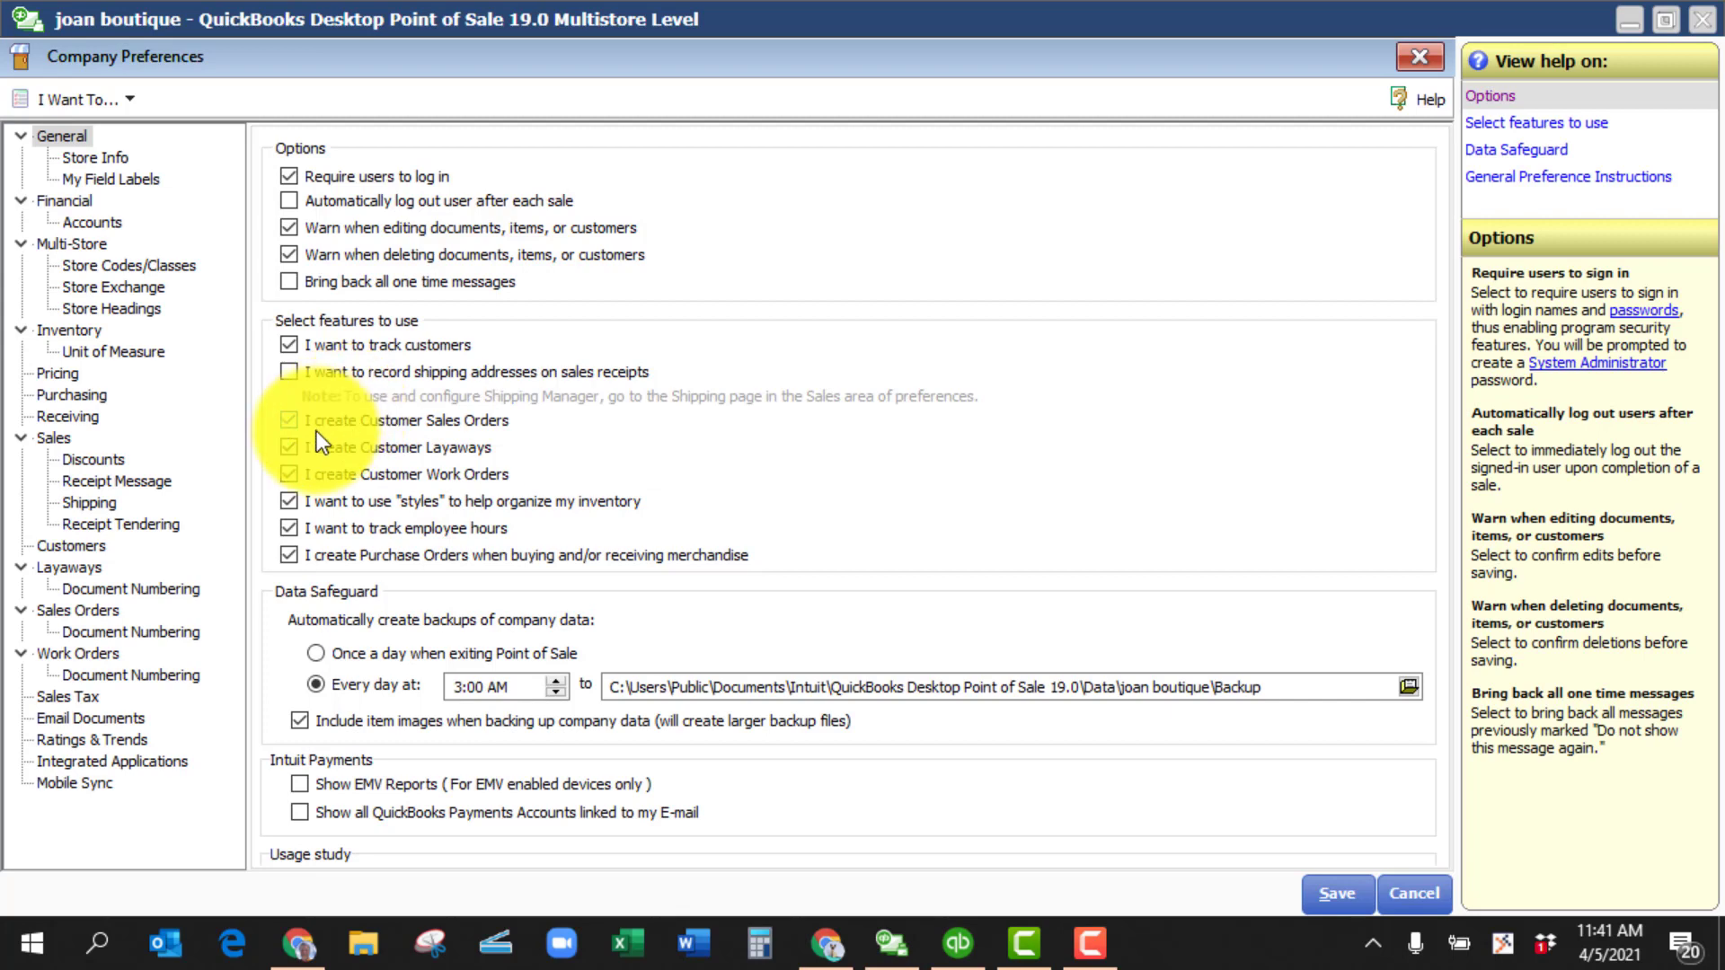
left_click(68, 696)
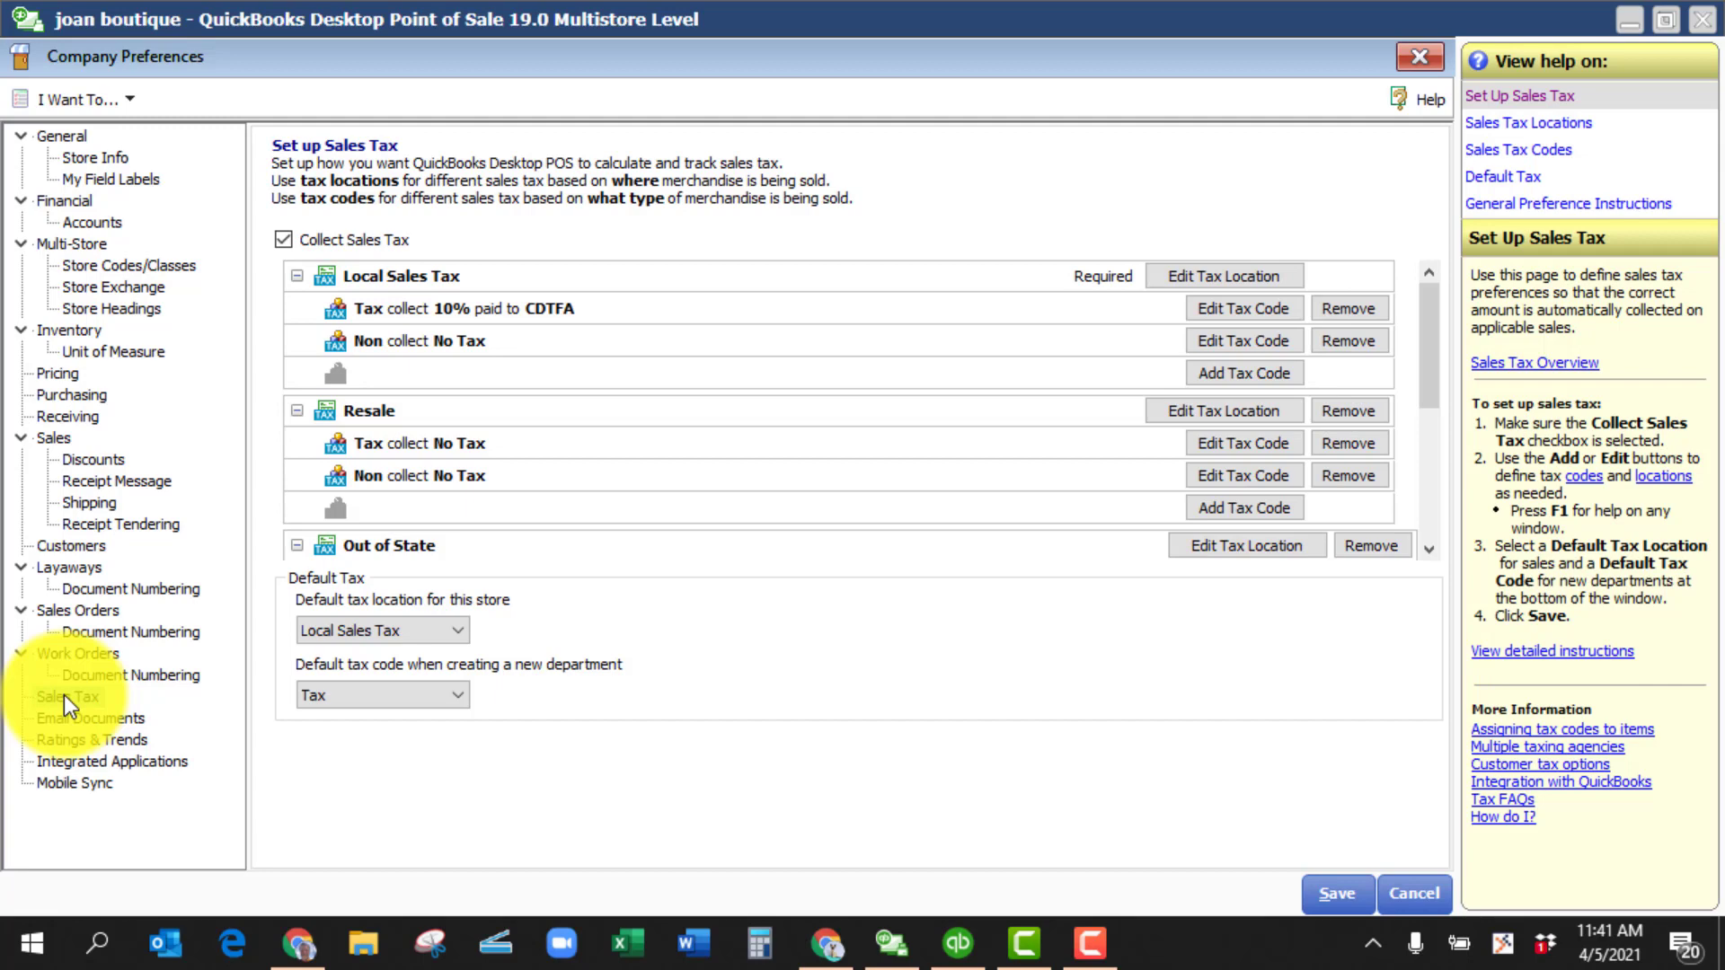
left_click(68, 696)
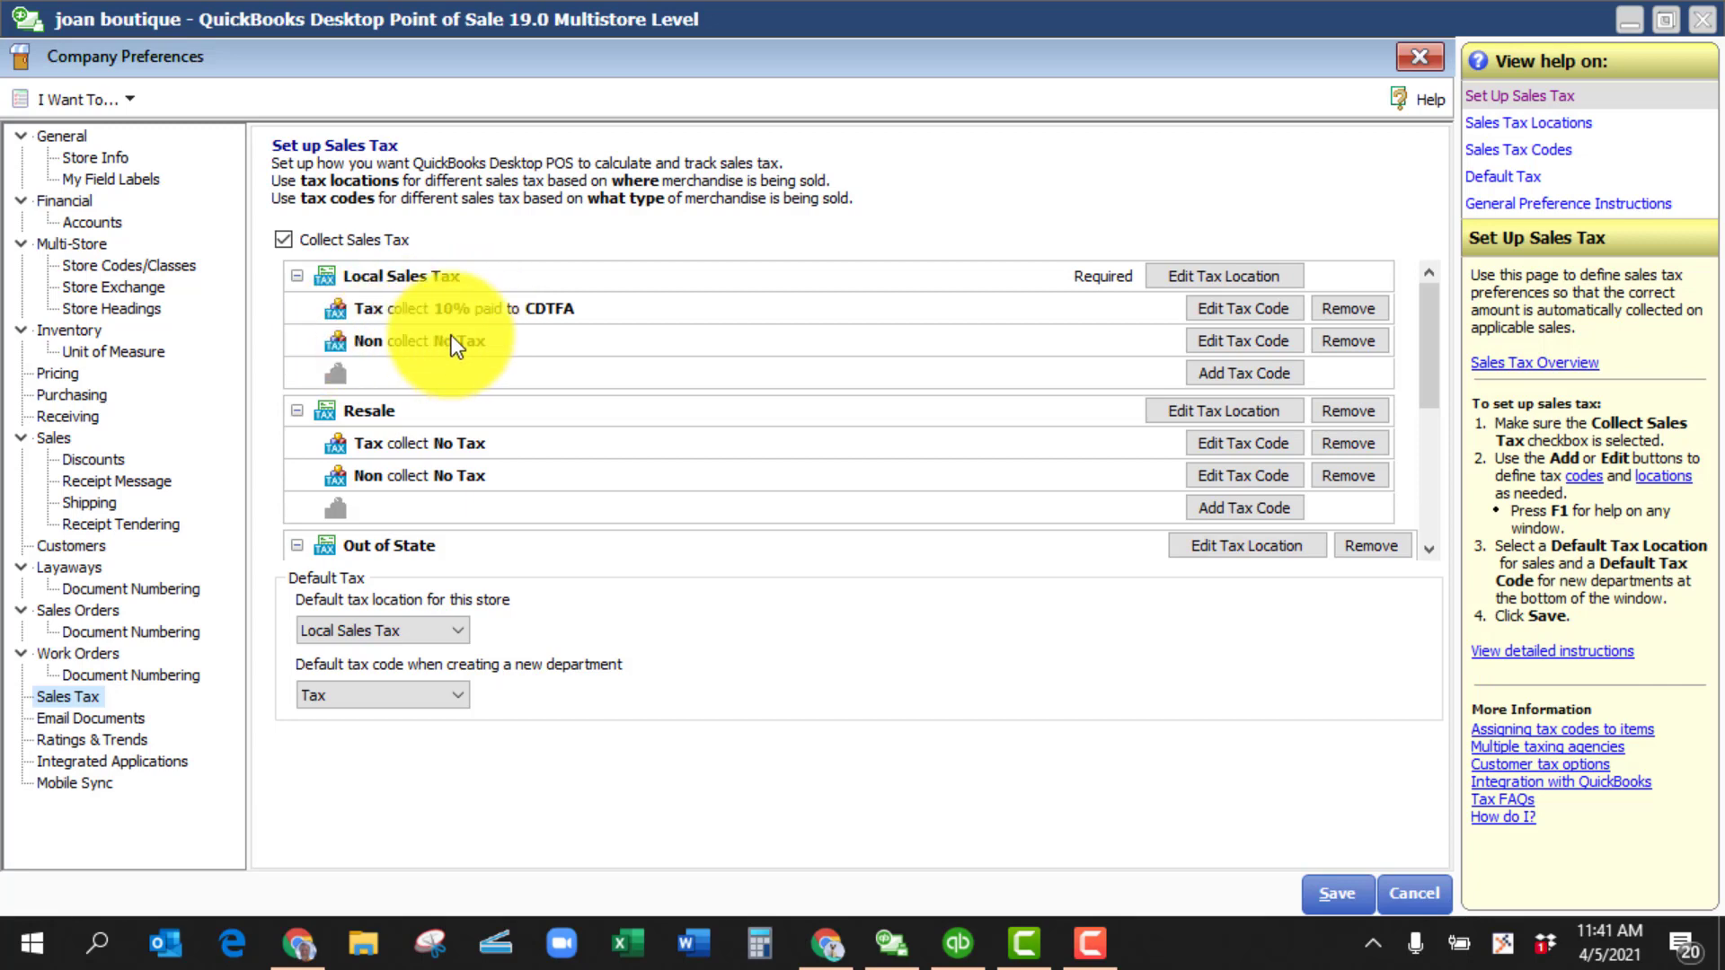
mouse_move(426, 430)
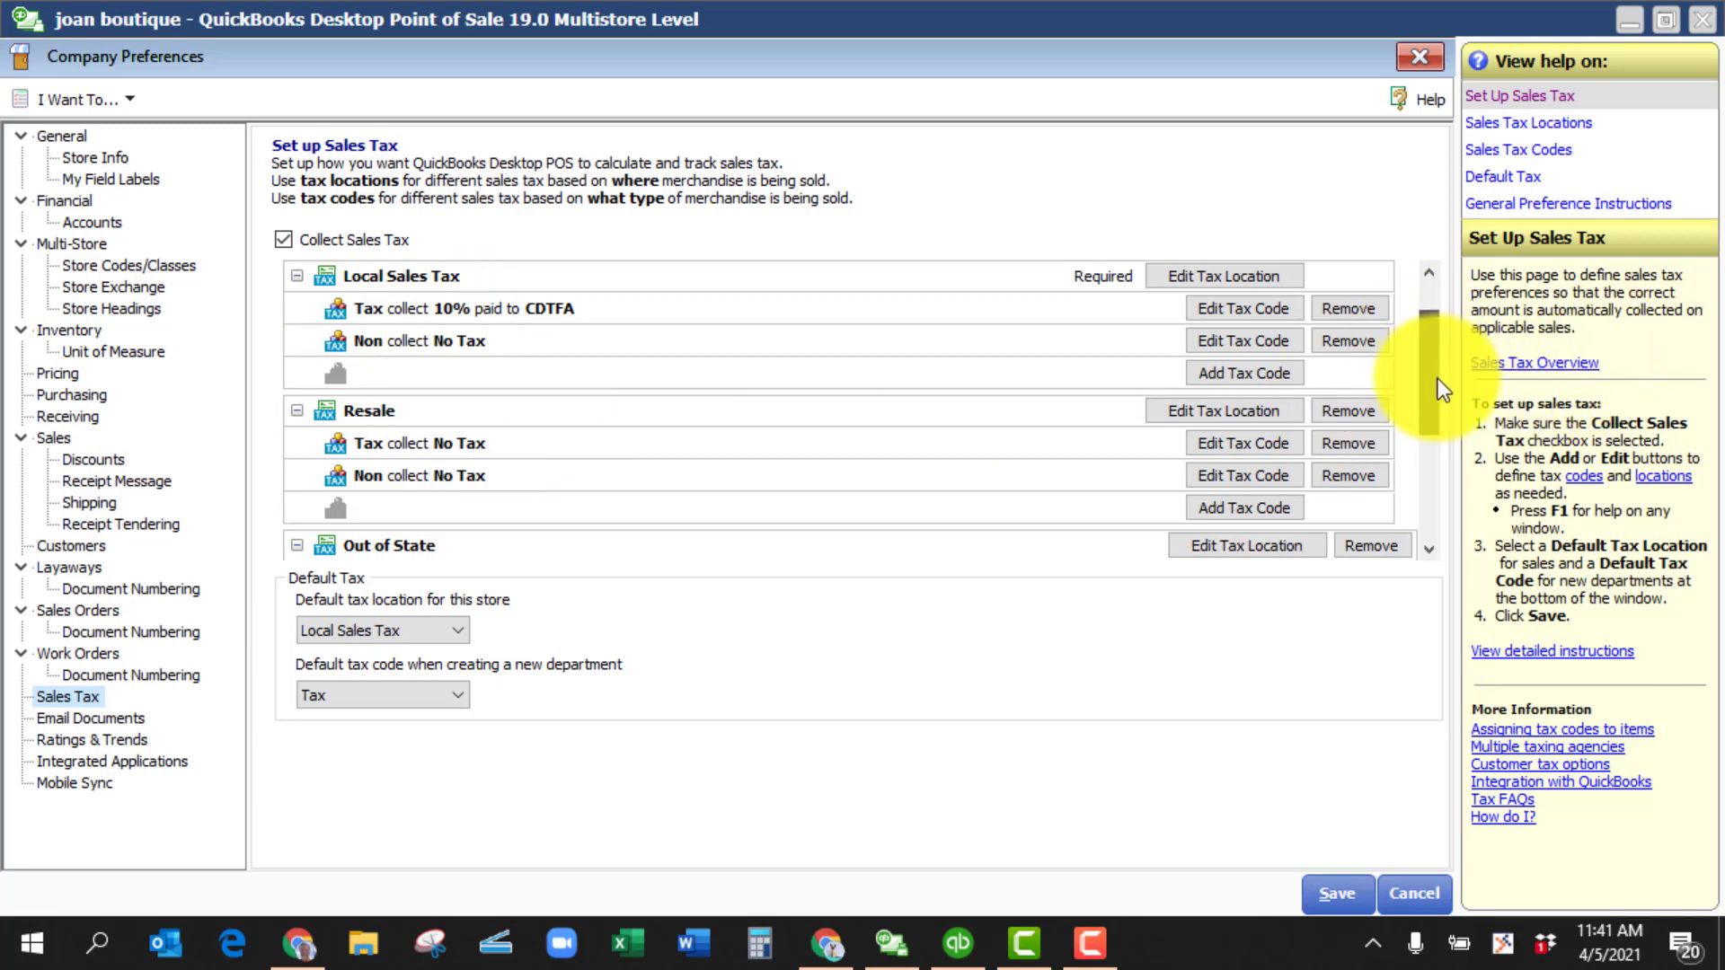
scroll("down", 3)
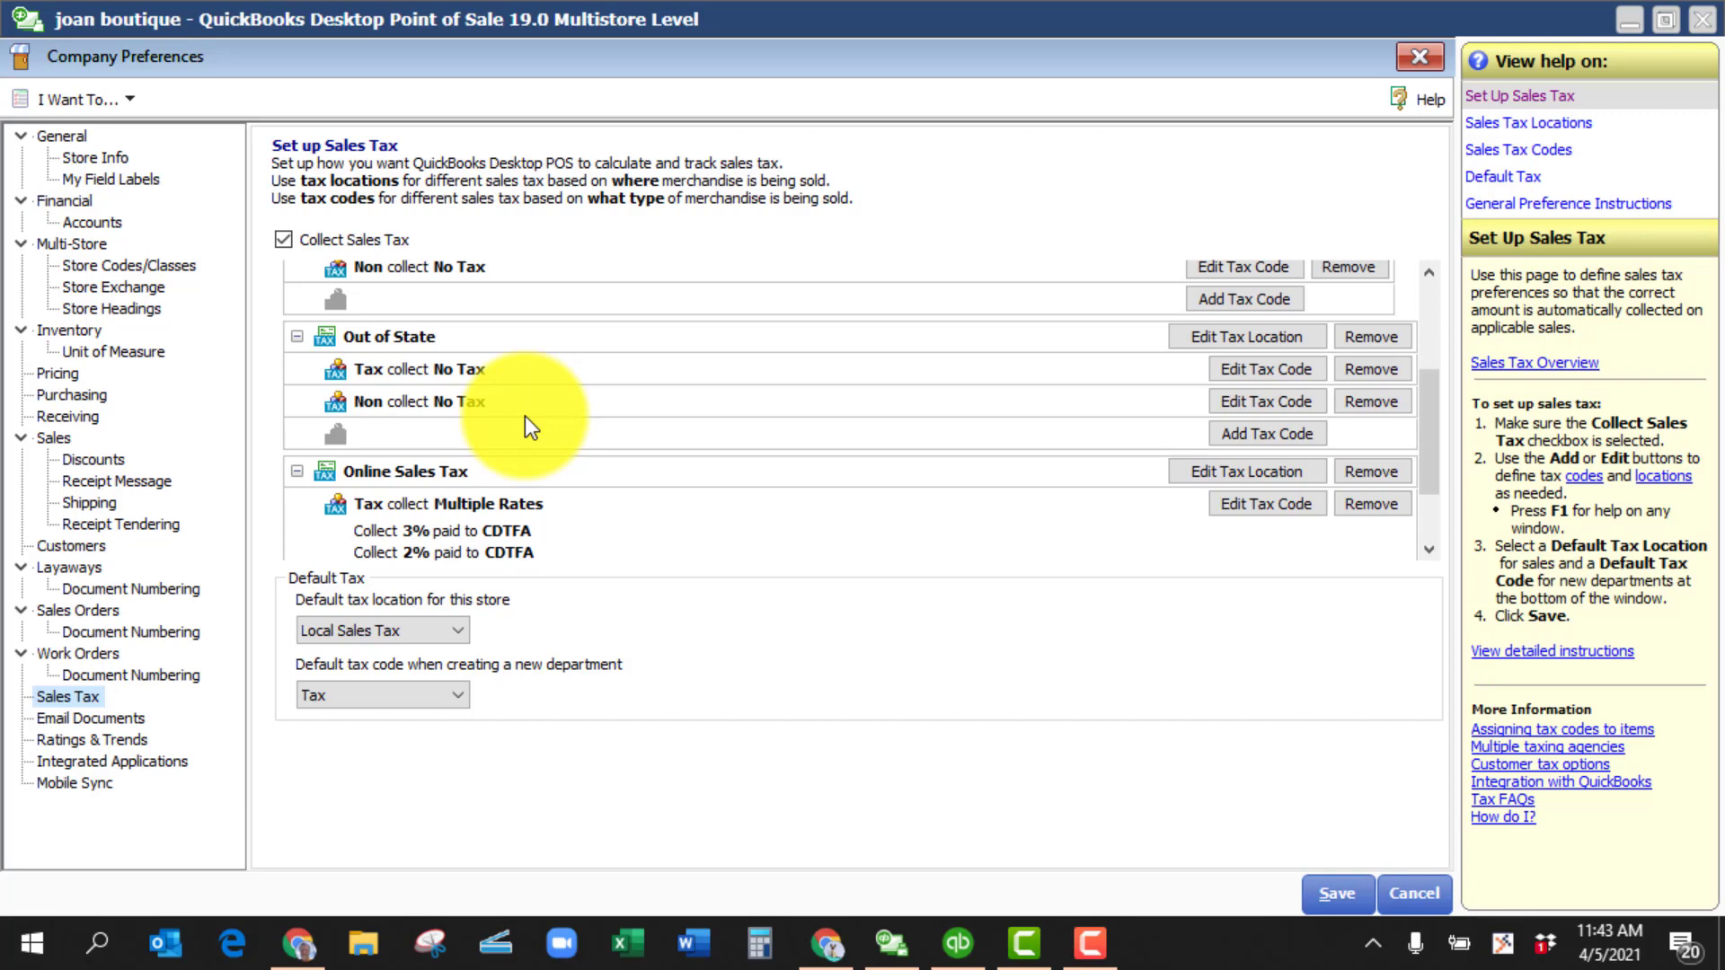
mouse_move(520, 425)
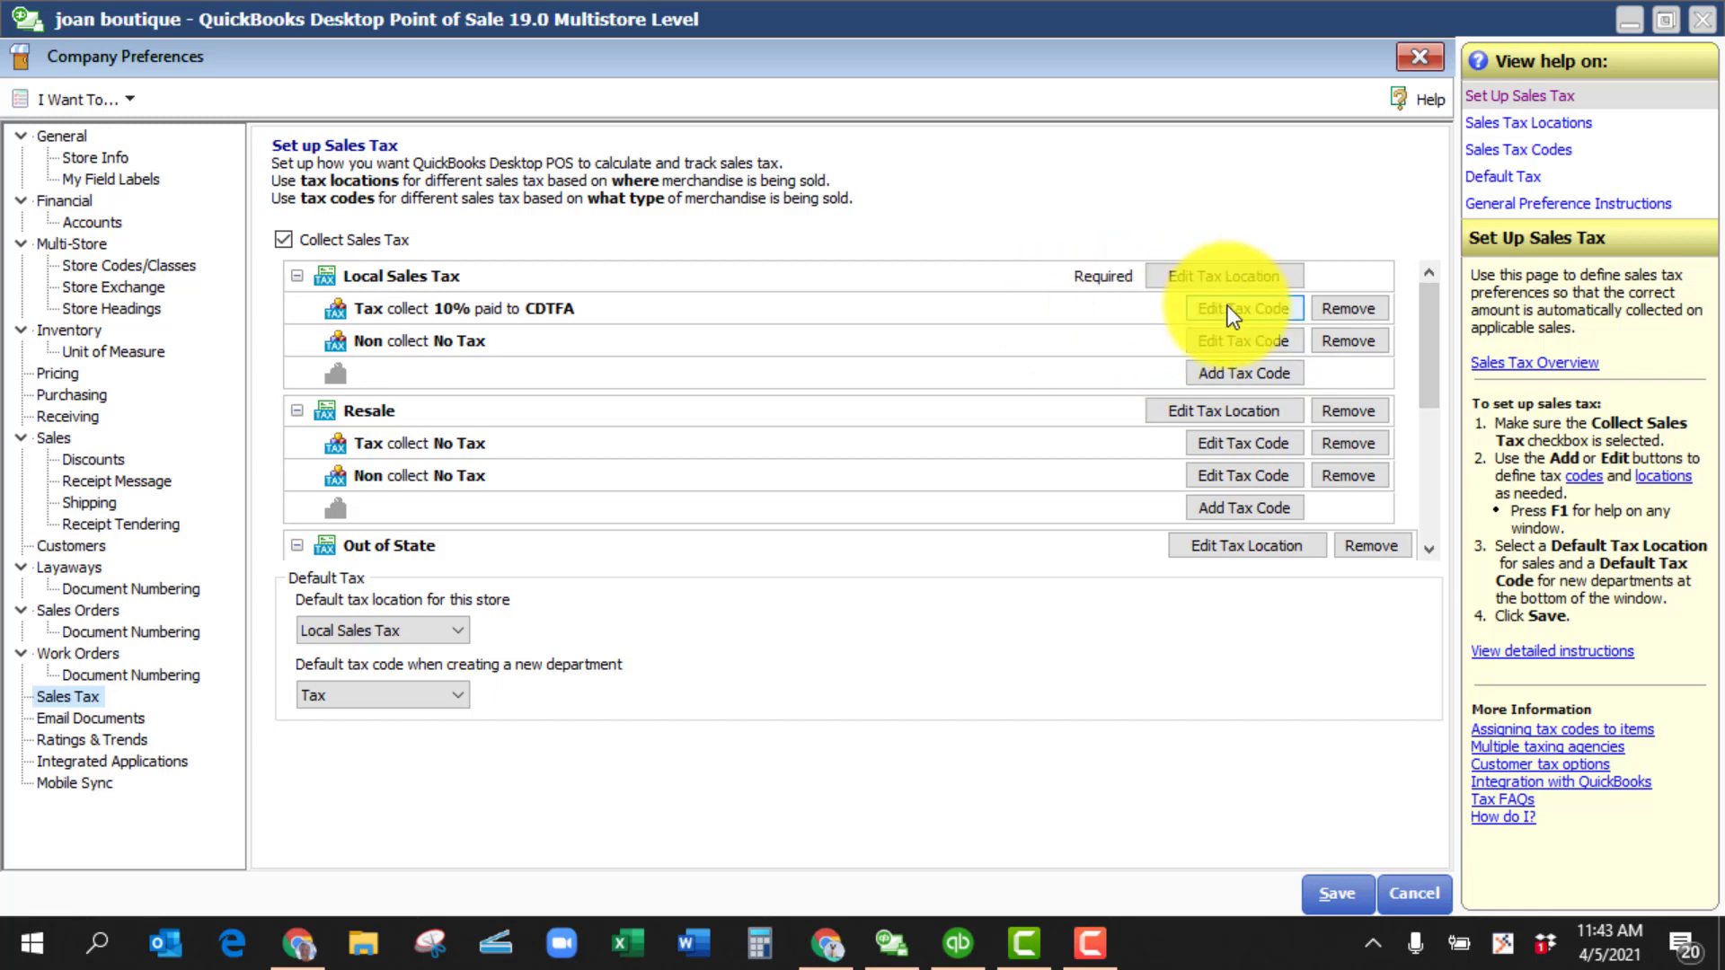
left_click(1240, 308)
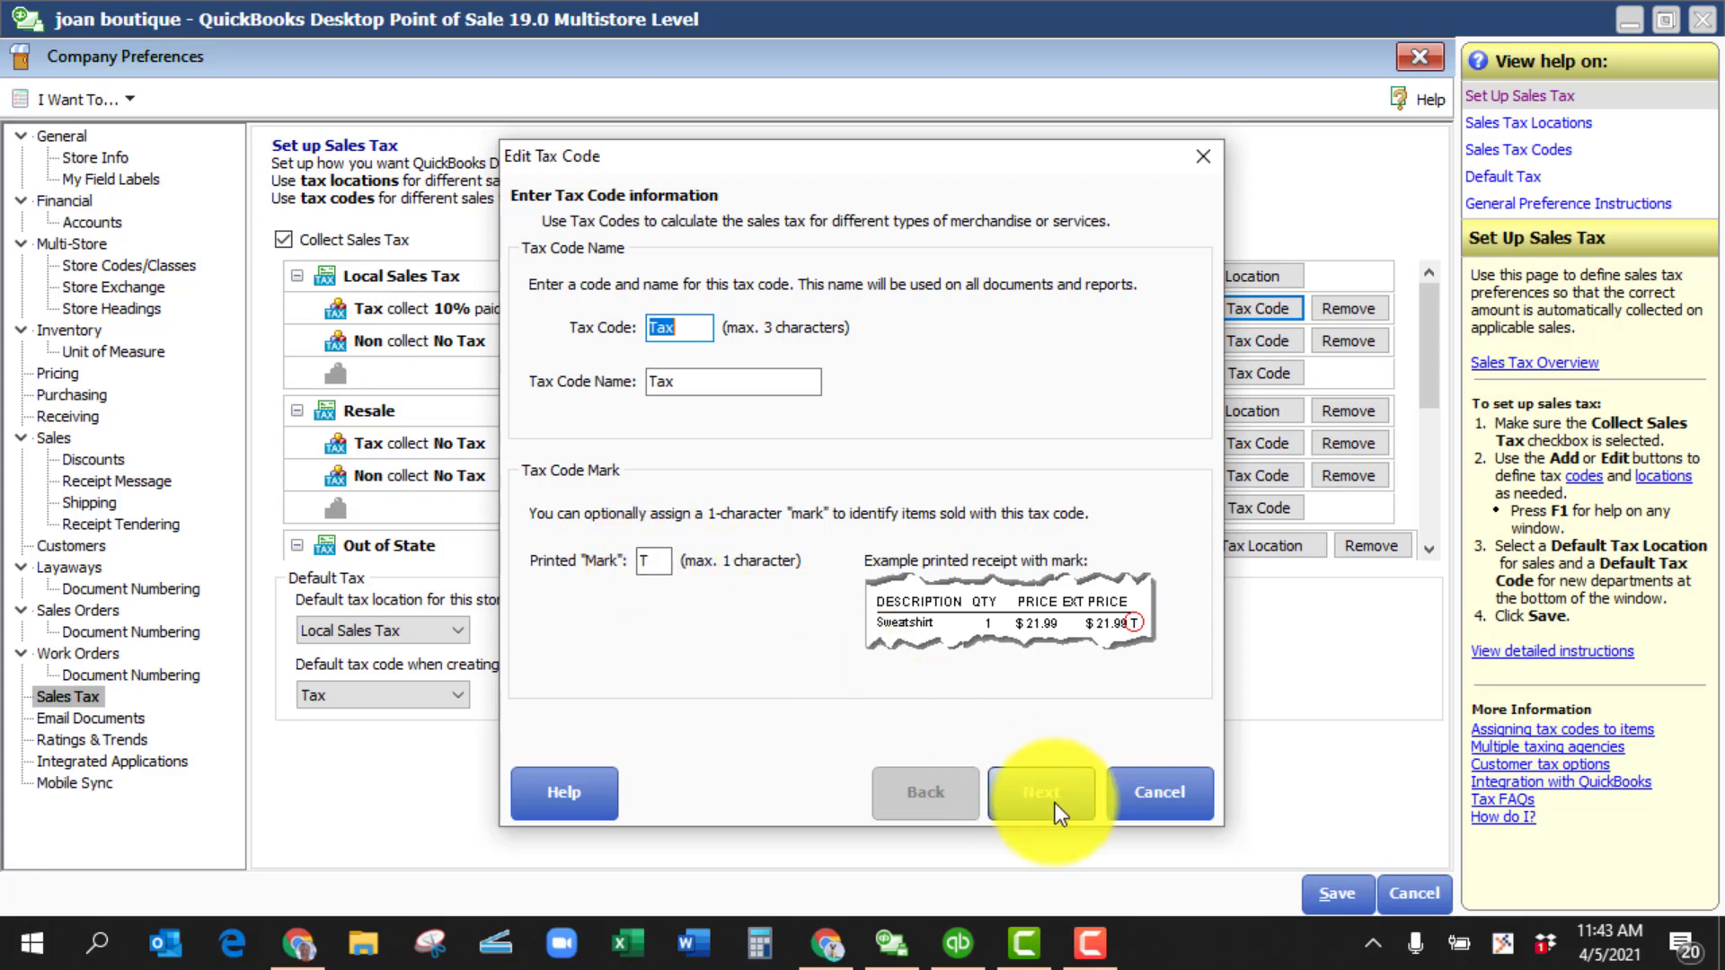
left_click(1038, 792)
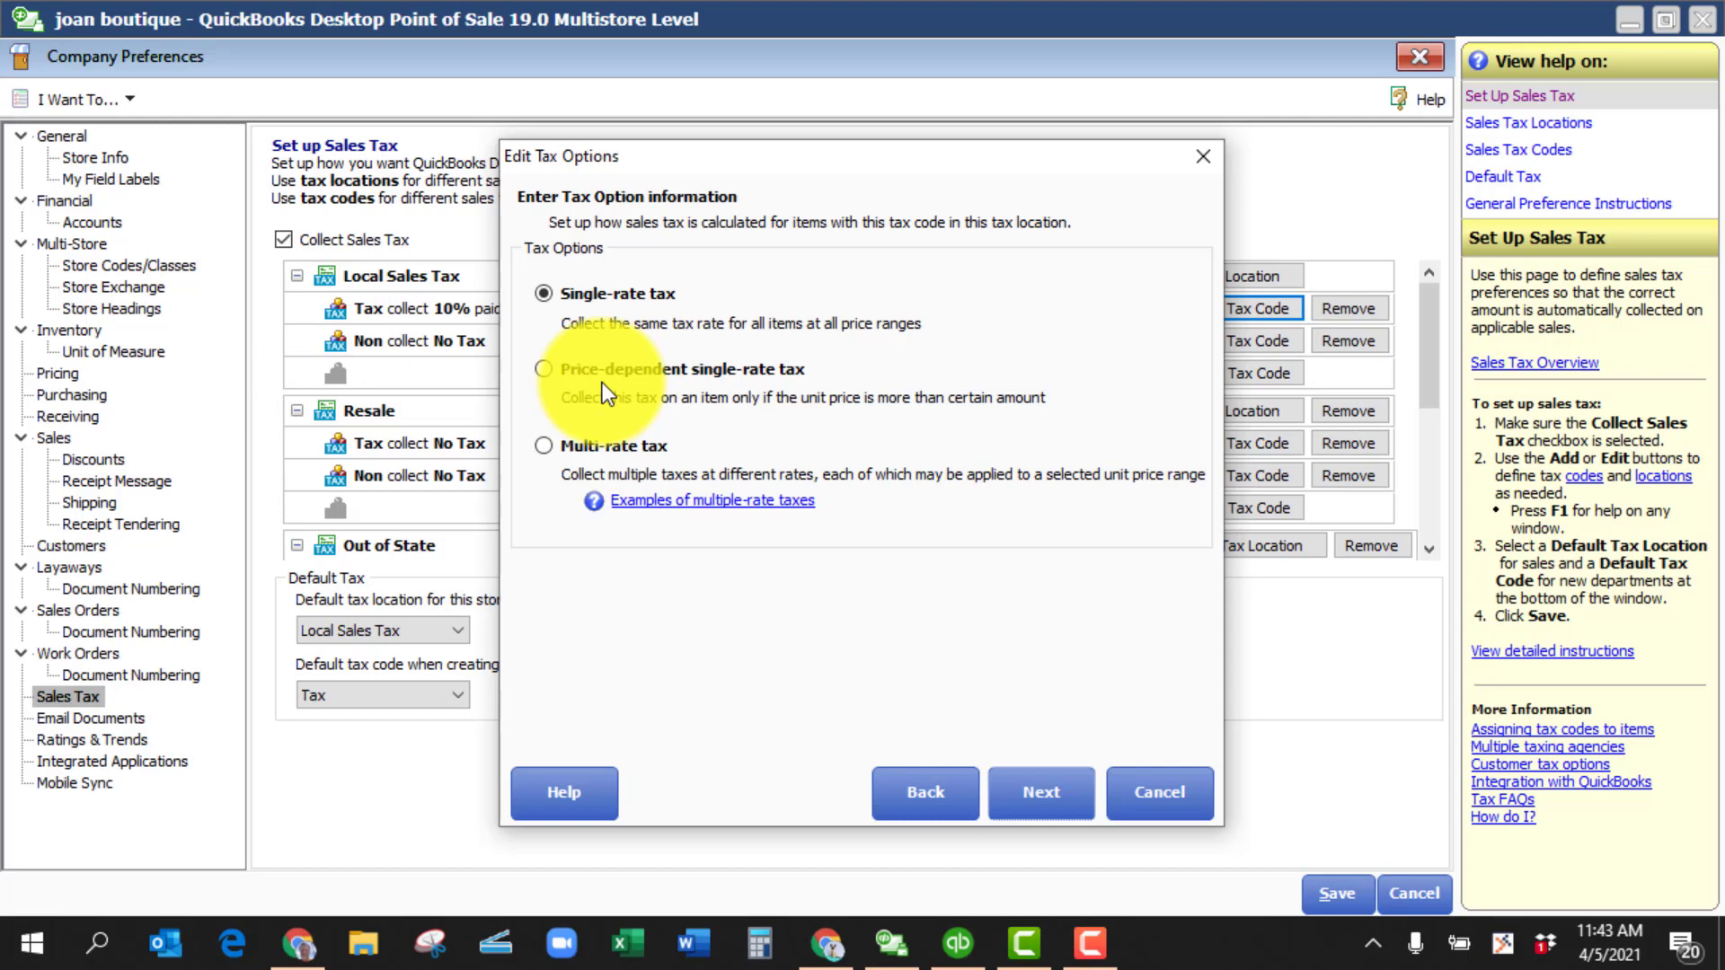
mouse_move(812, 396)
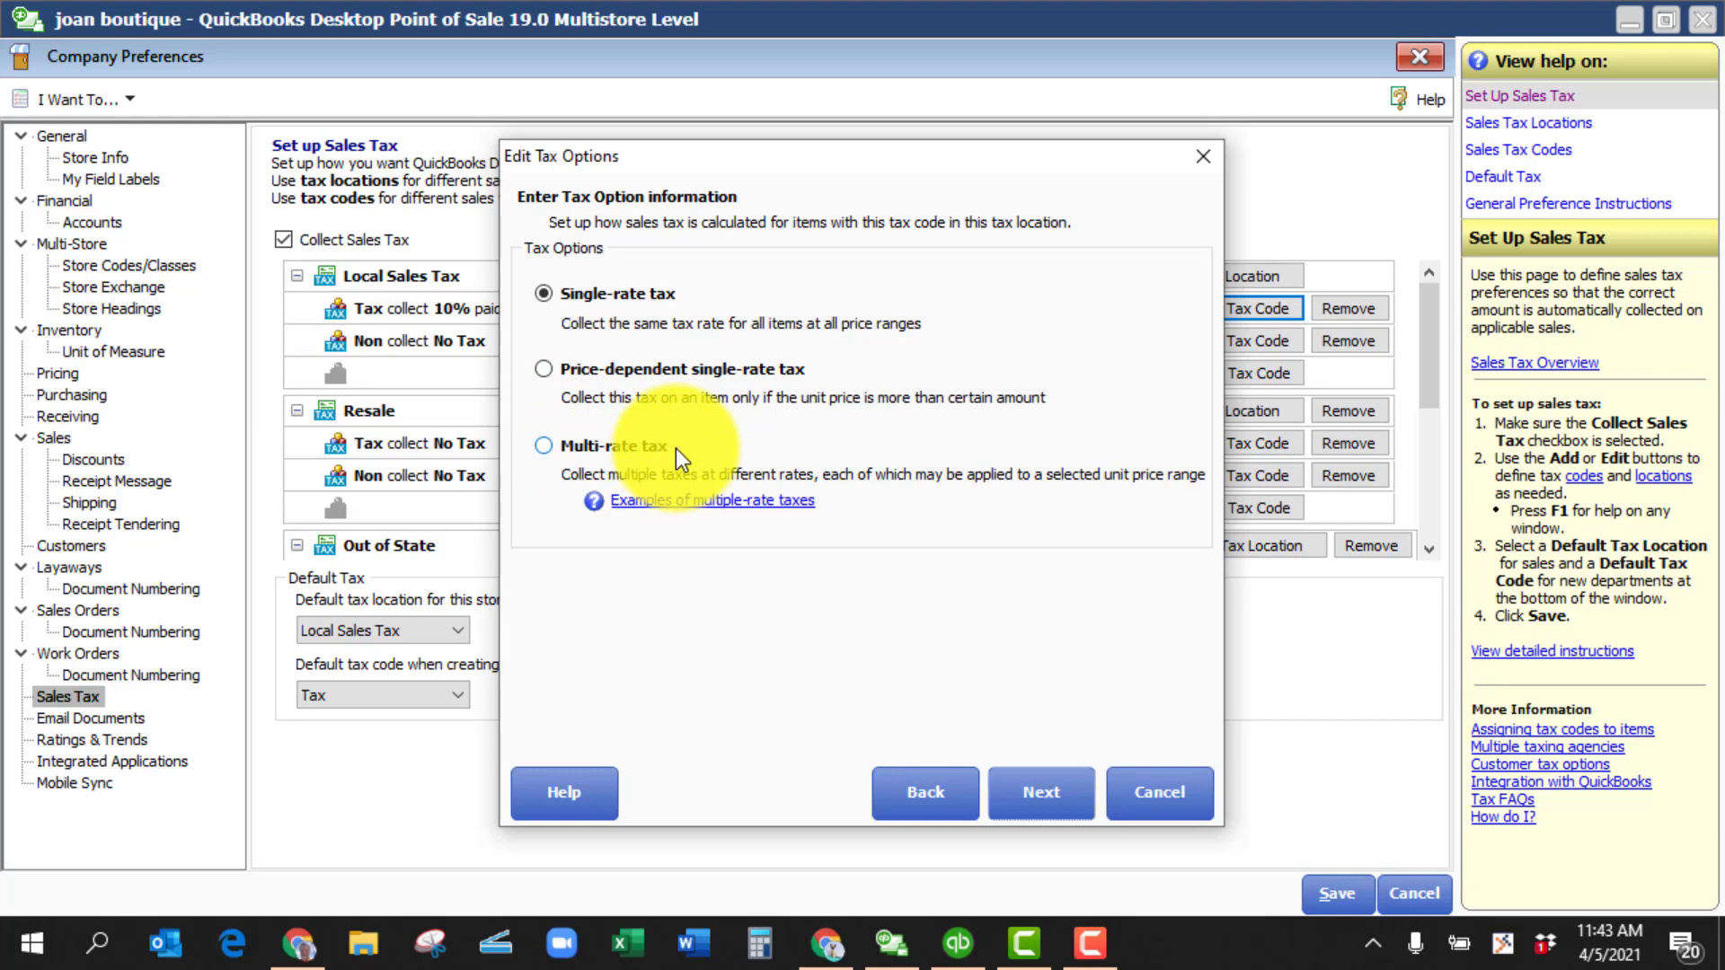
mouse_move(600, 453)
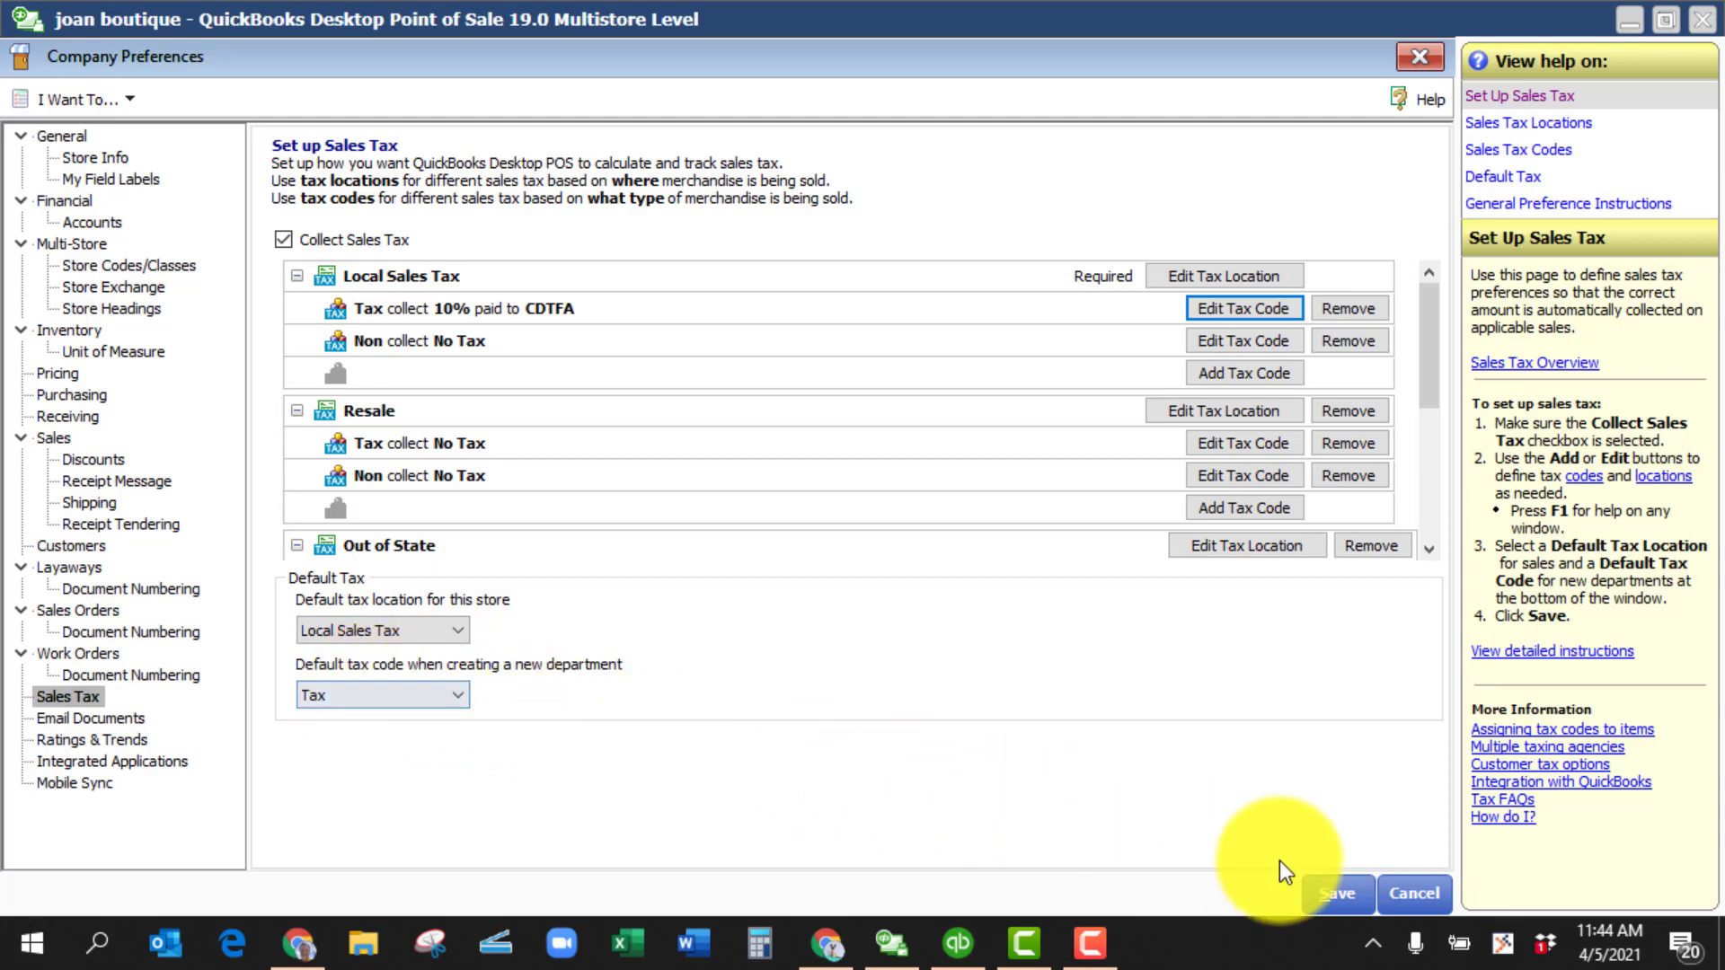
- Save and close Company Preferences, returning to the Navigator with sales tax unchanged
left_click(1334, 892)
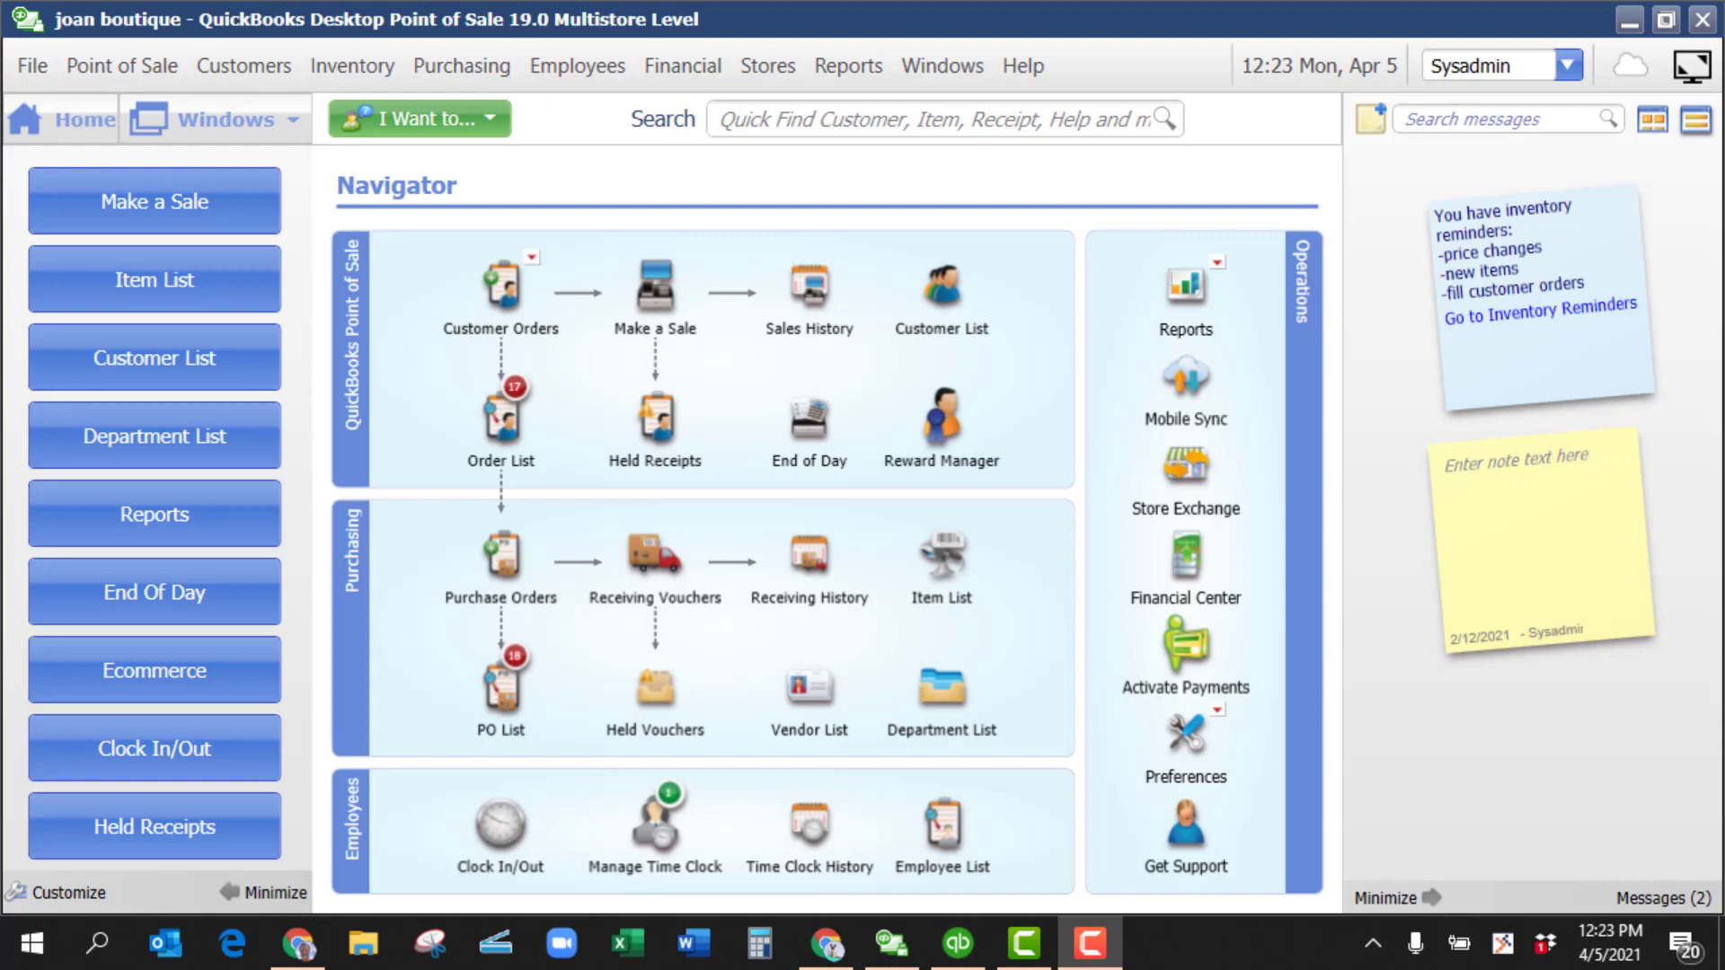
mouse_move(964, 949)
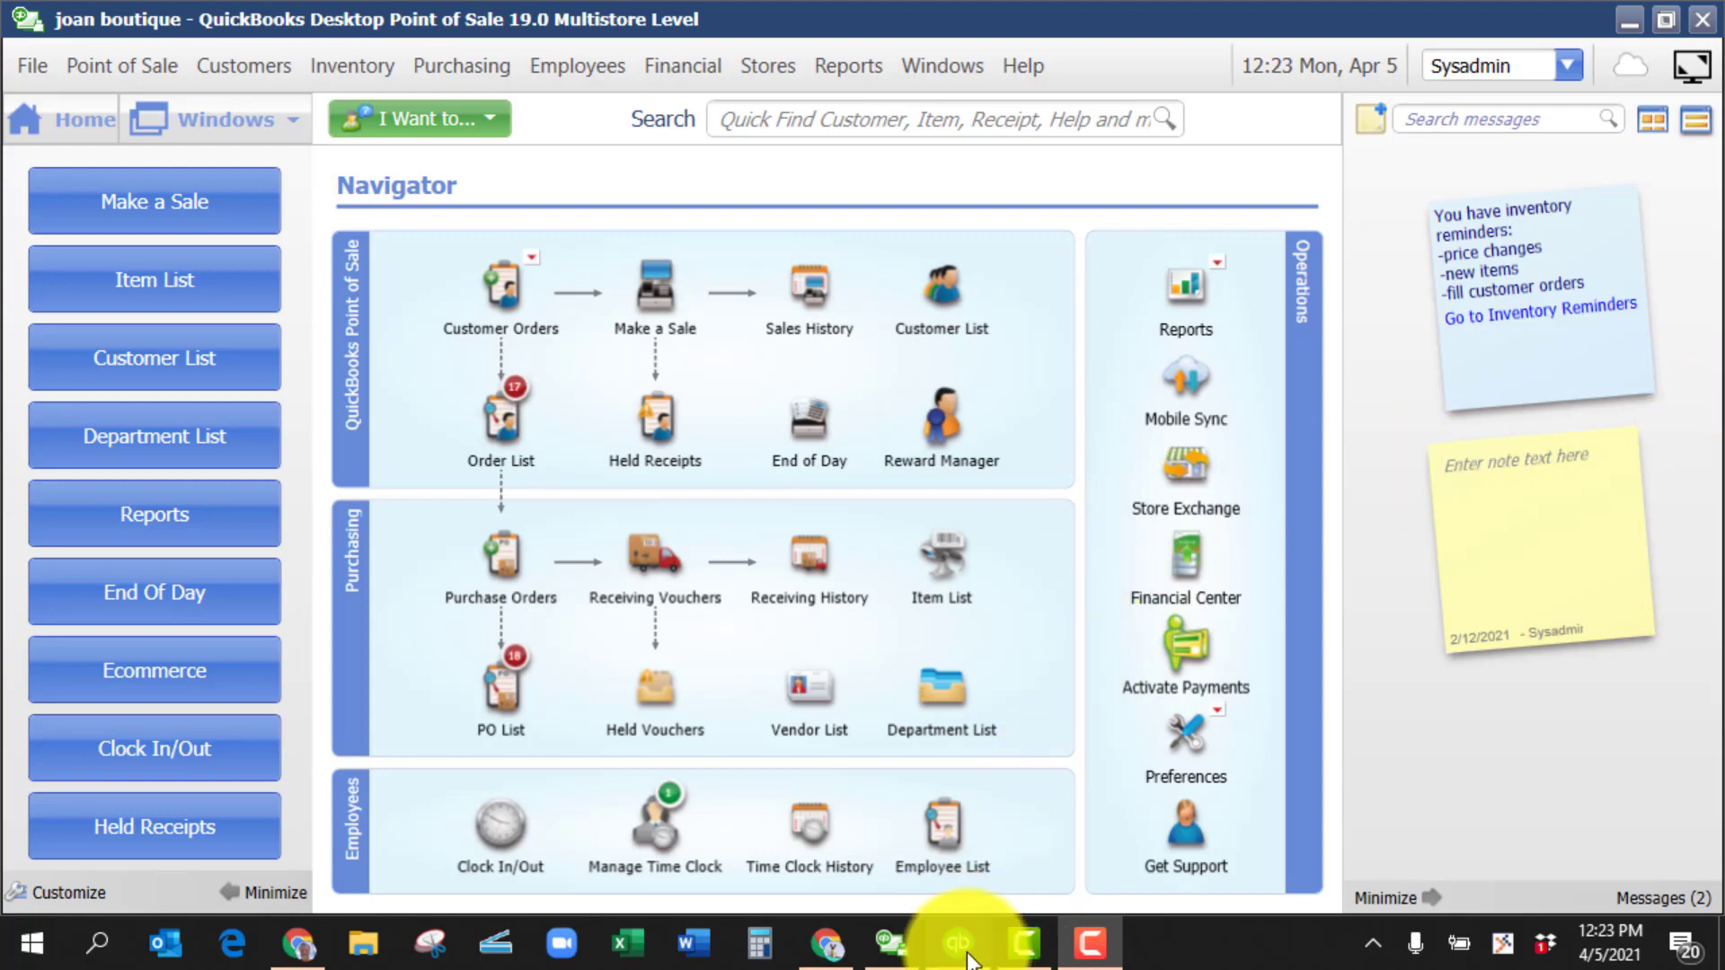
- Switch to QuickBooks Accountant to view the Counter Sales receipt for POS Receipt# 143
left_click(956, 943)
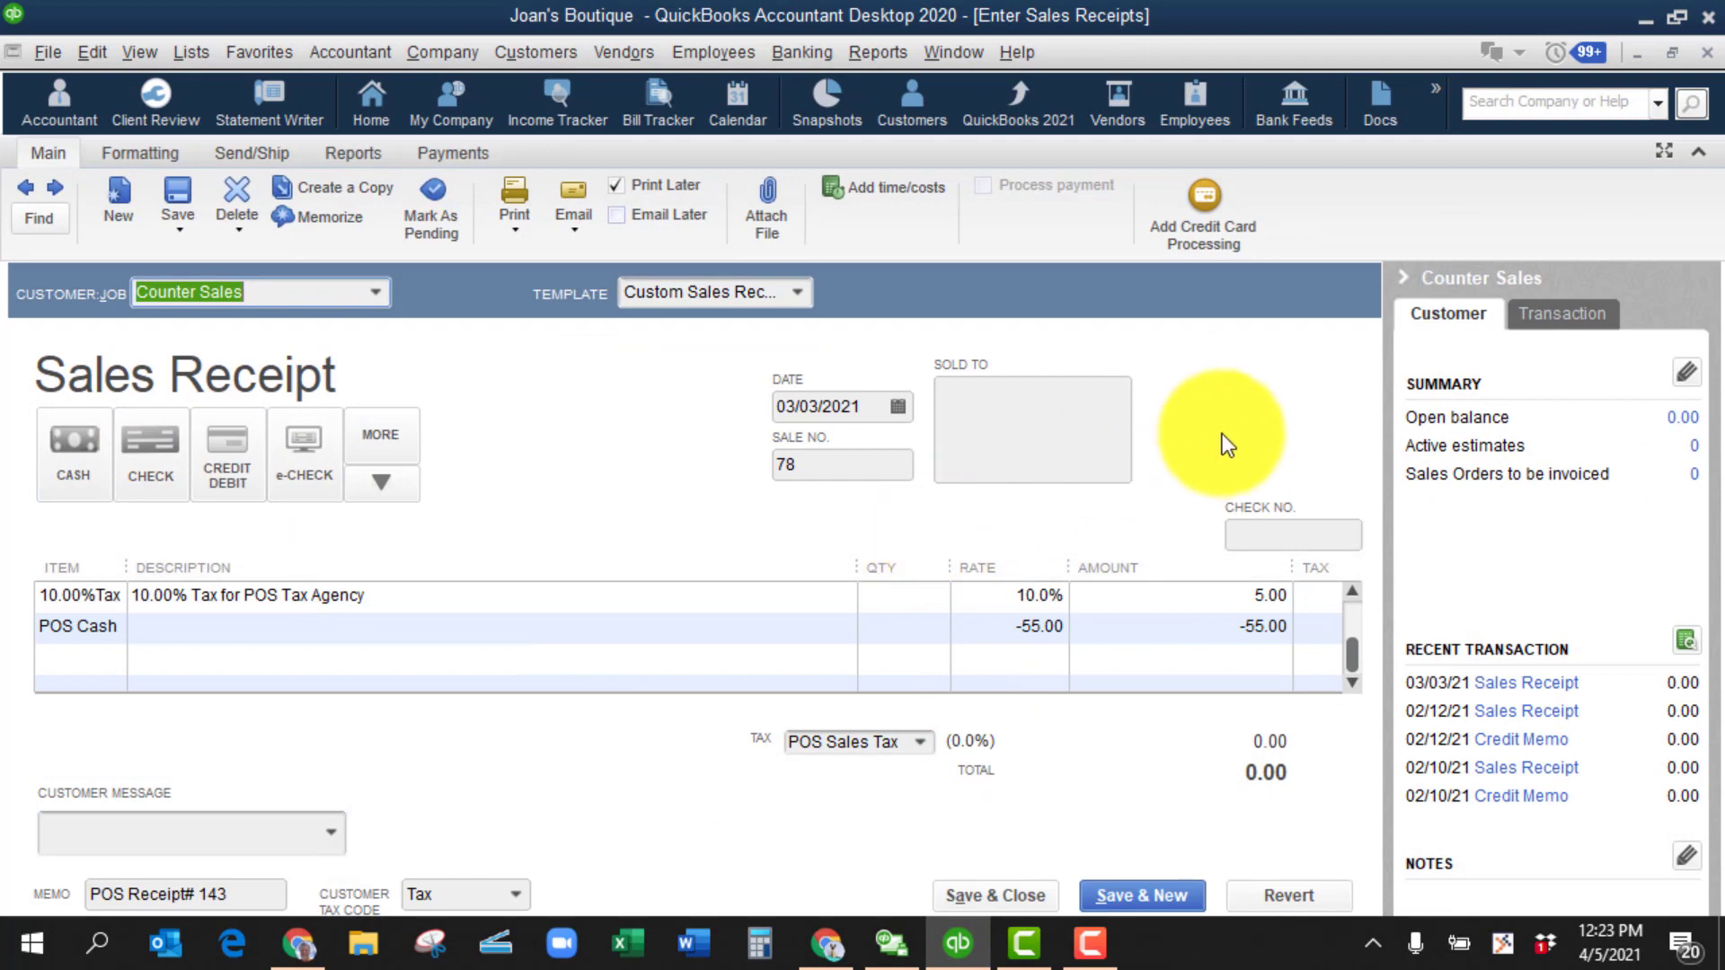
mouse_move(417, 362)
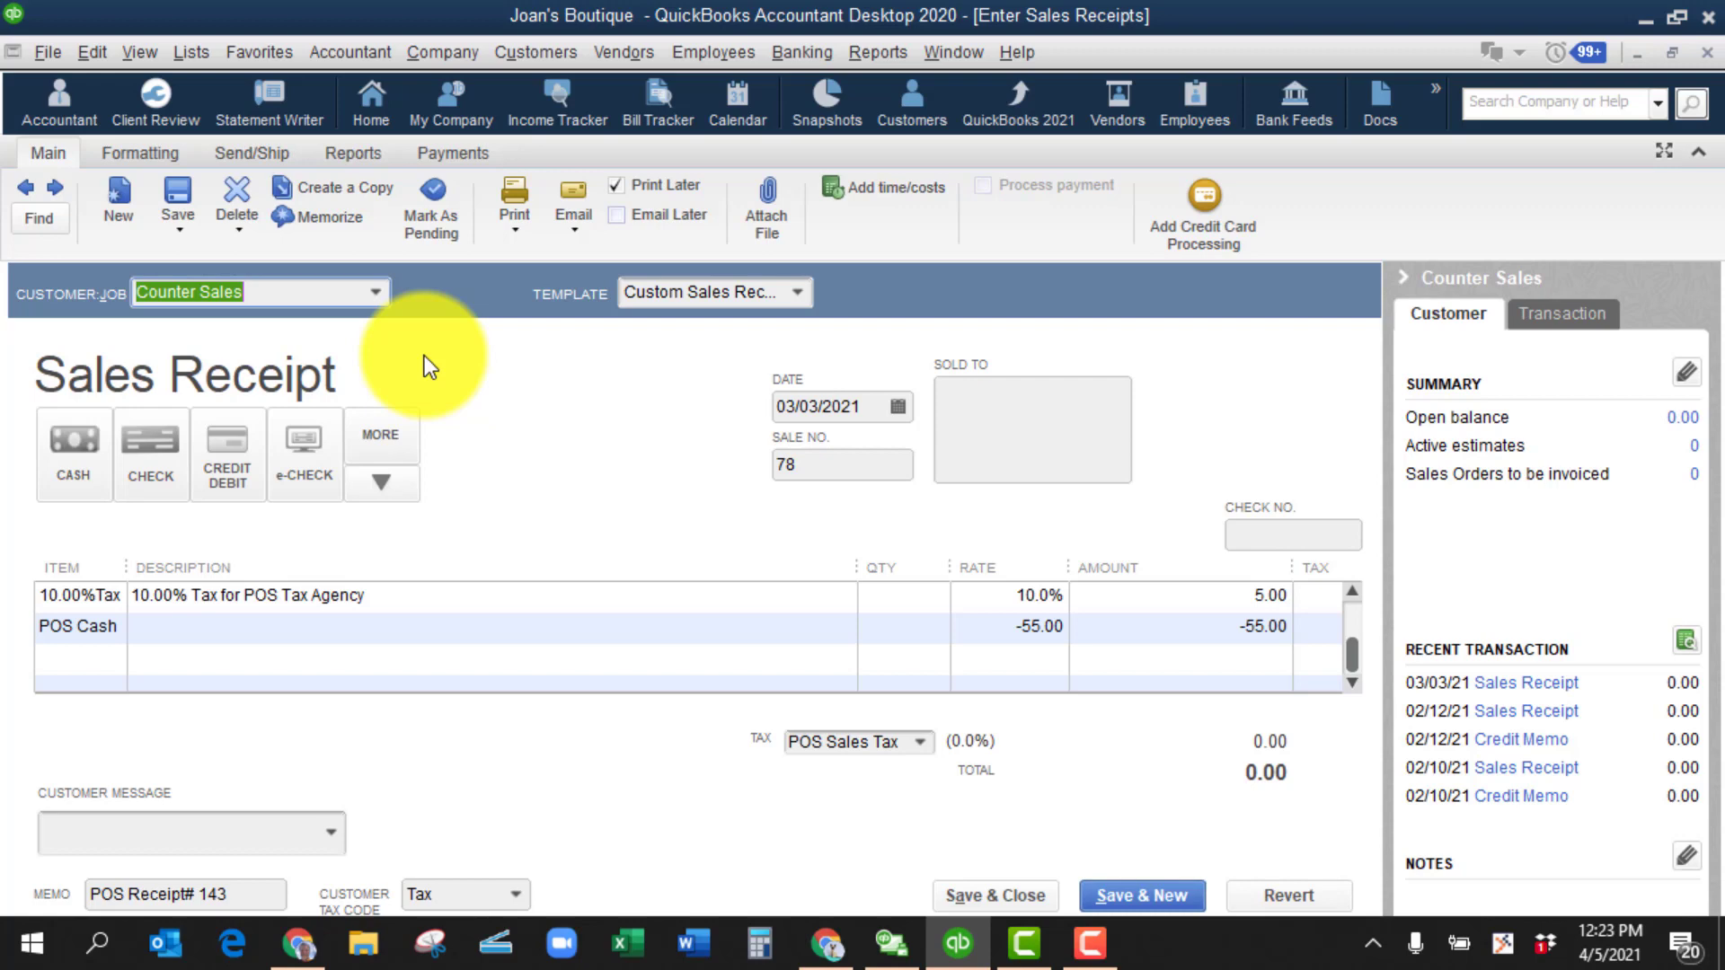
mouse_move(379, 435)
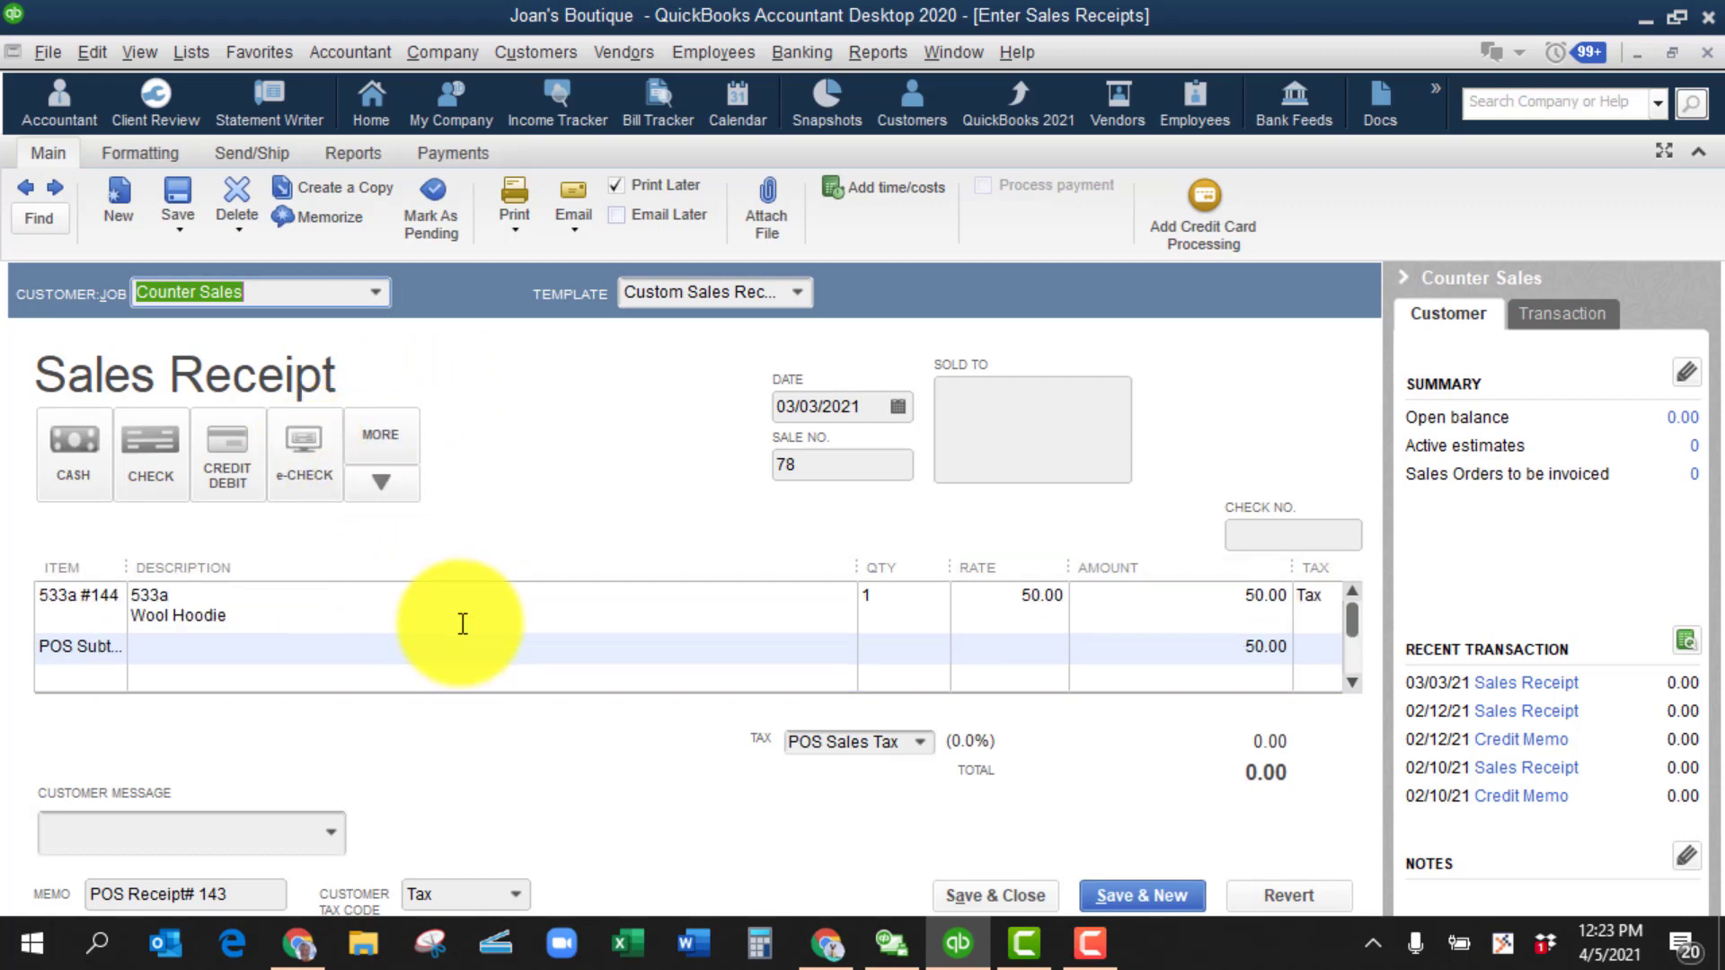
mouse_move(360, 612)
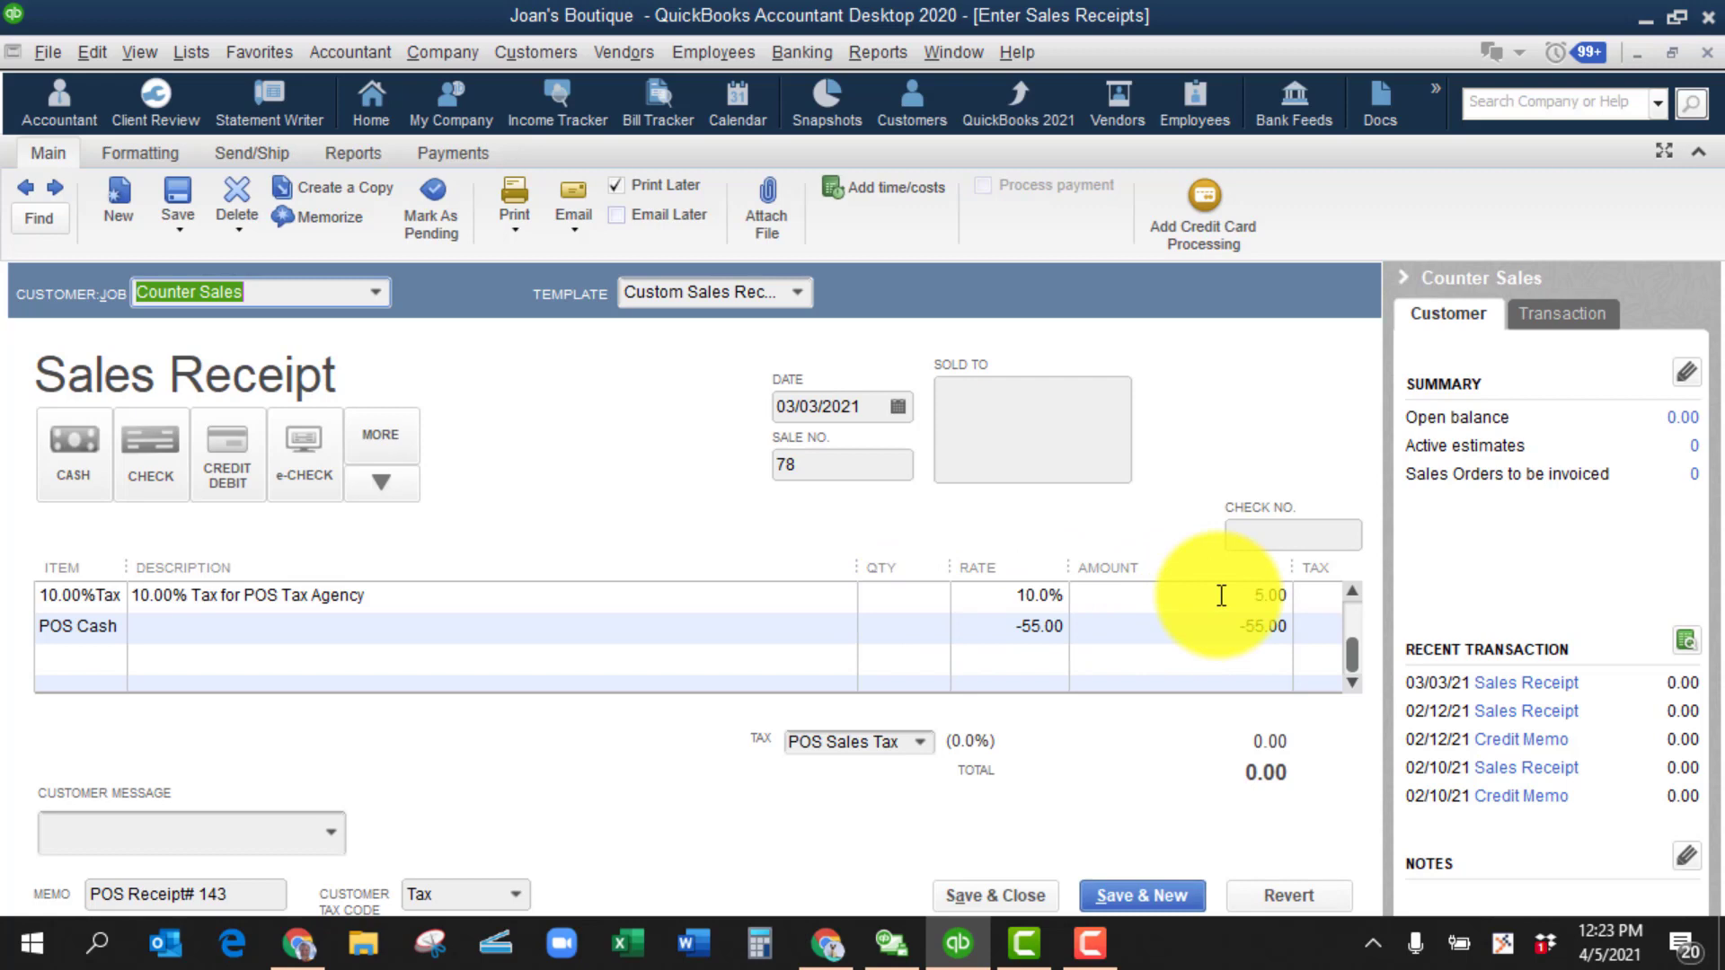
mouse_move(1012, 597)
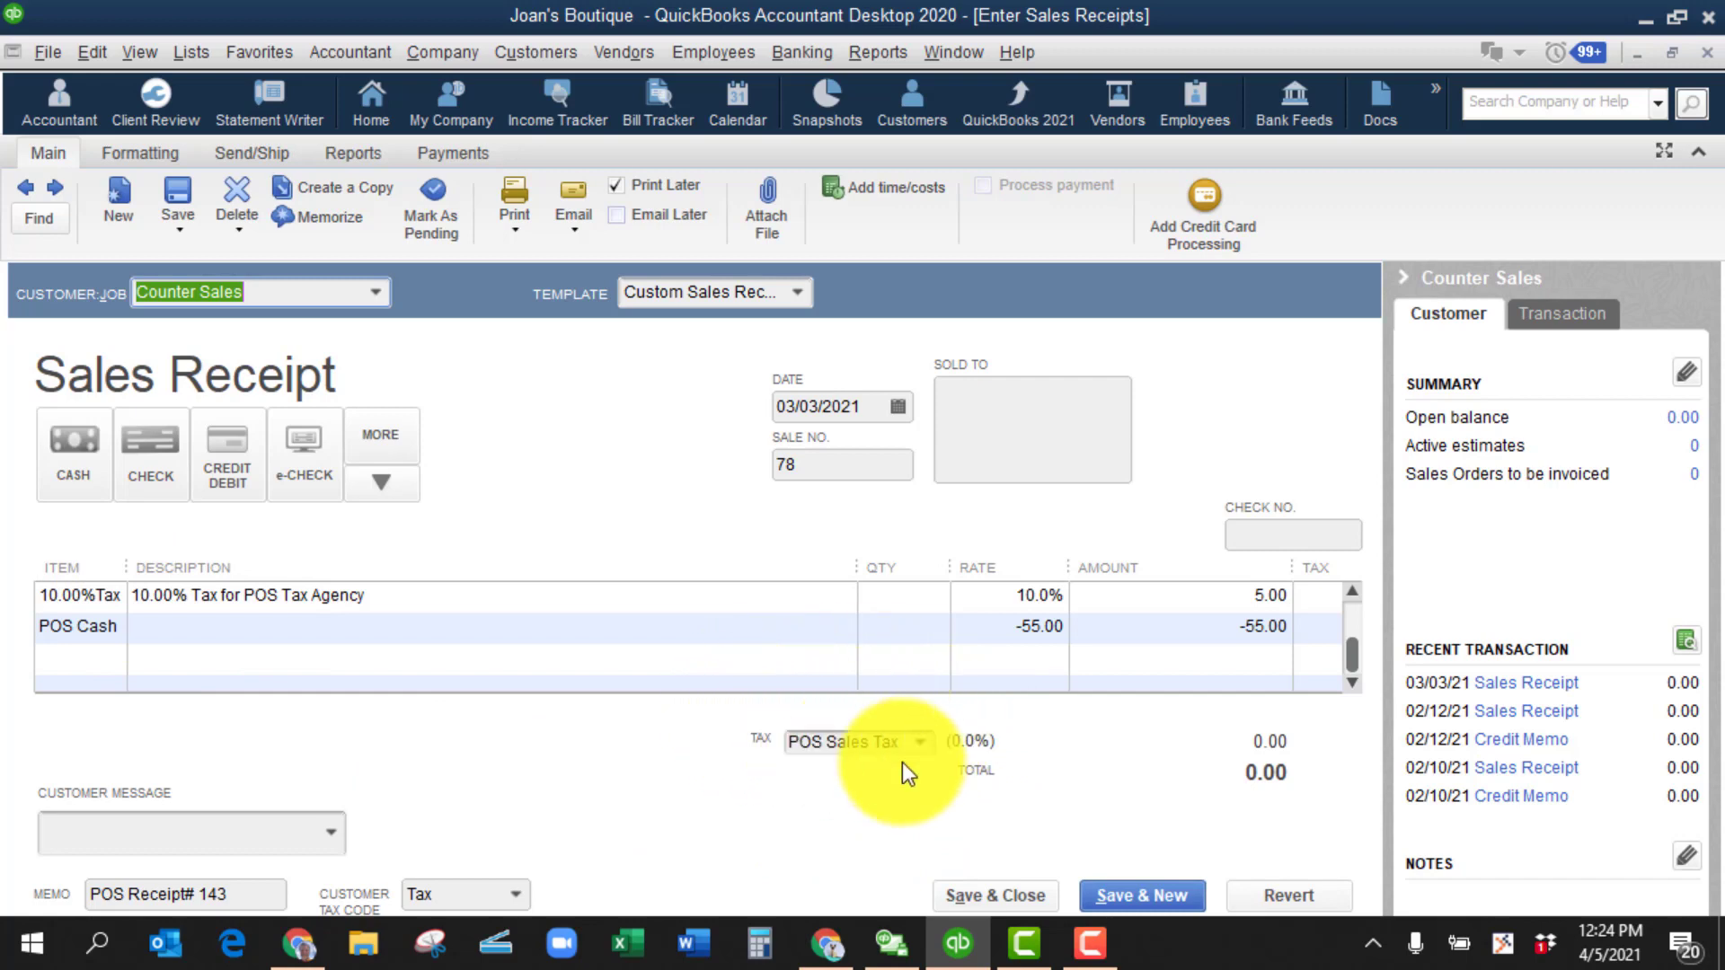
mouse_move(962, 778)
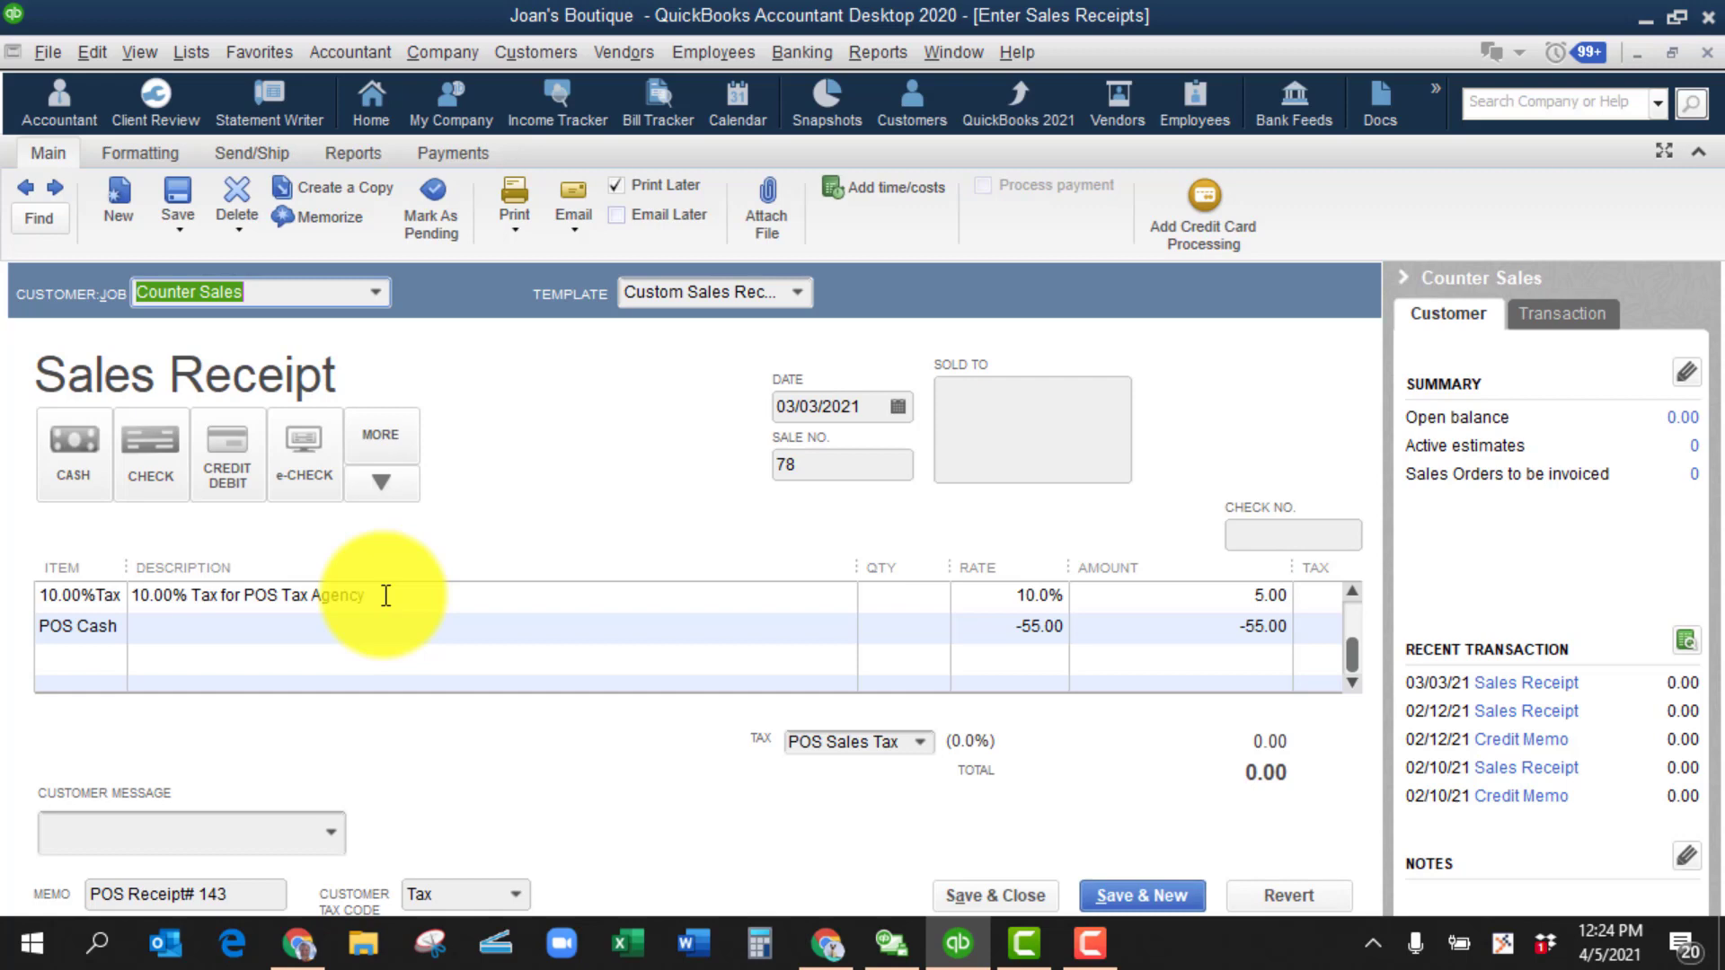
mouse_move(812, 678)
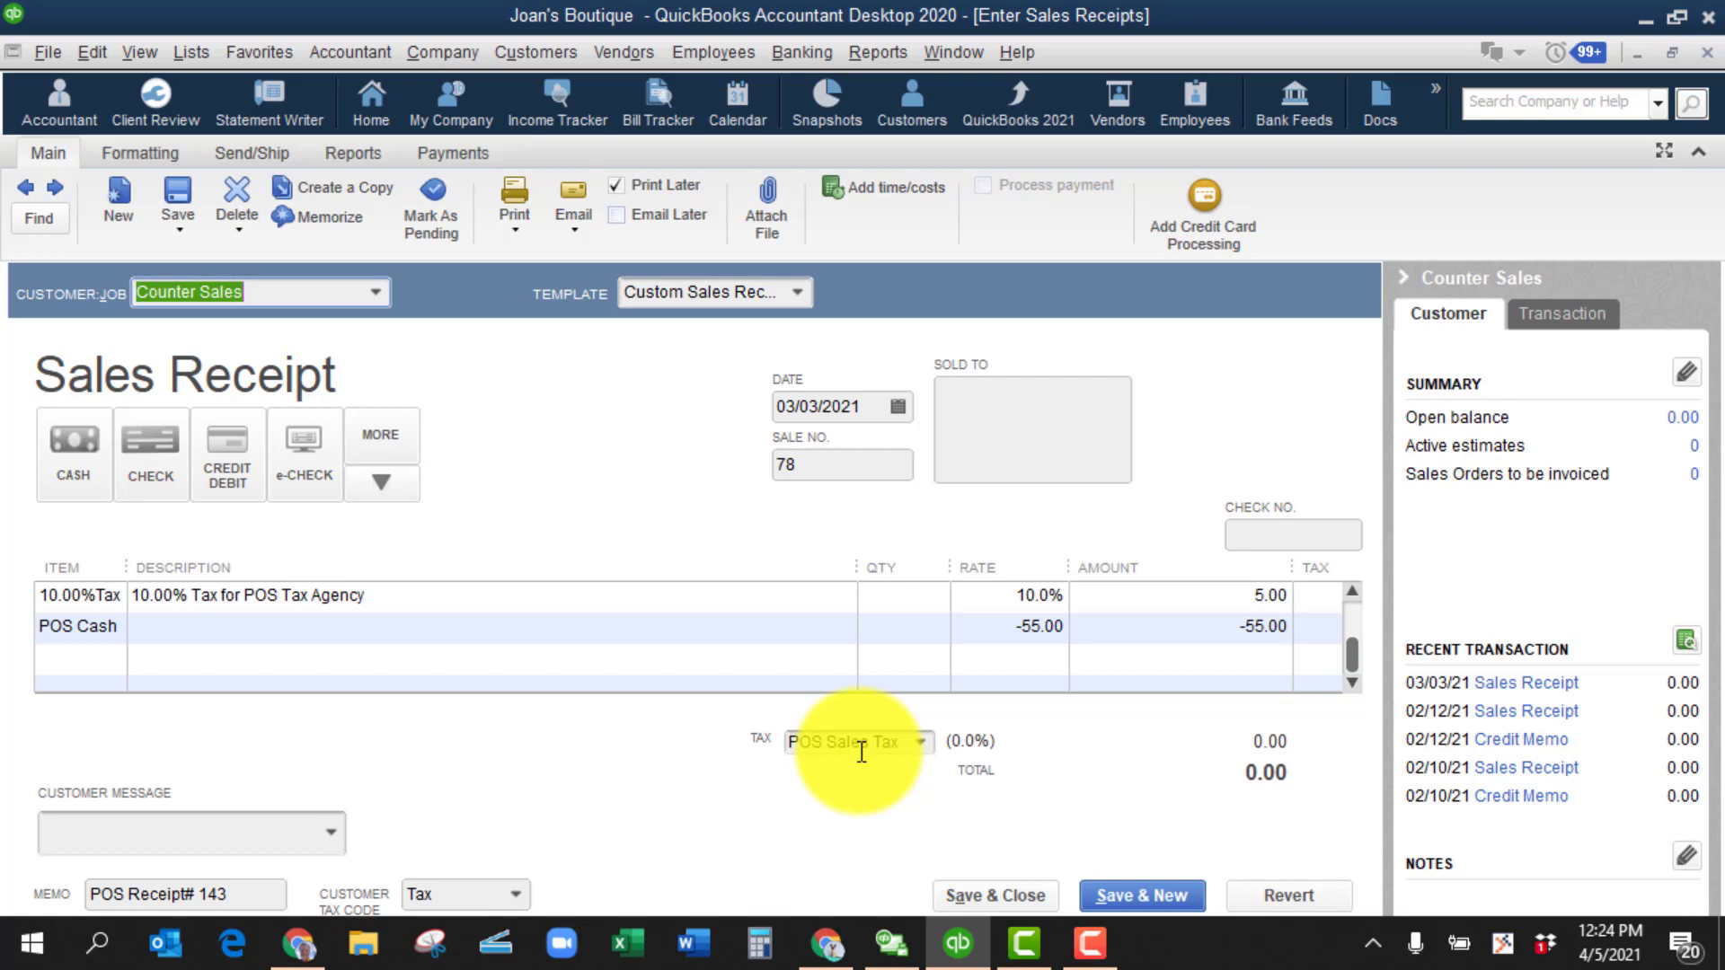
mouse_move(1260, 507)
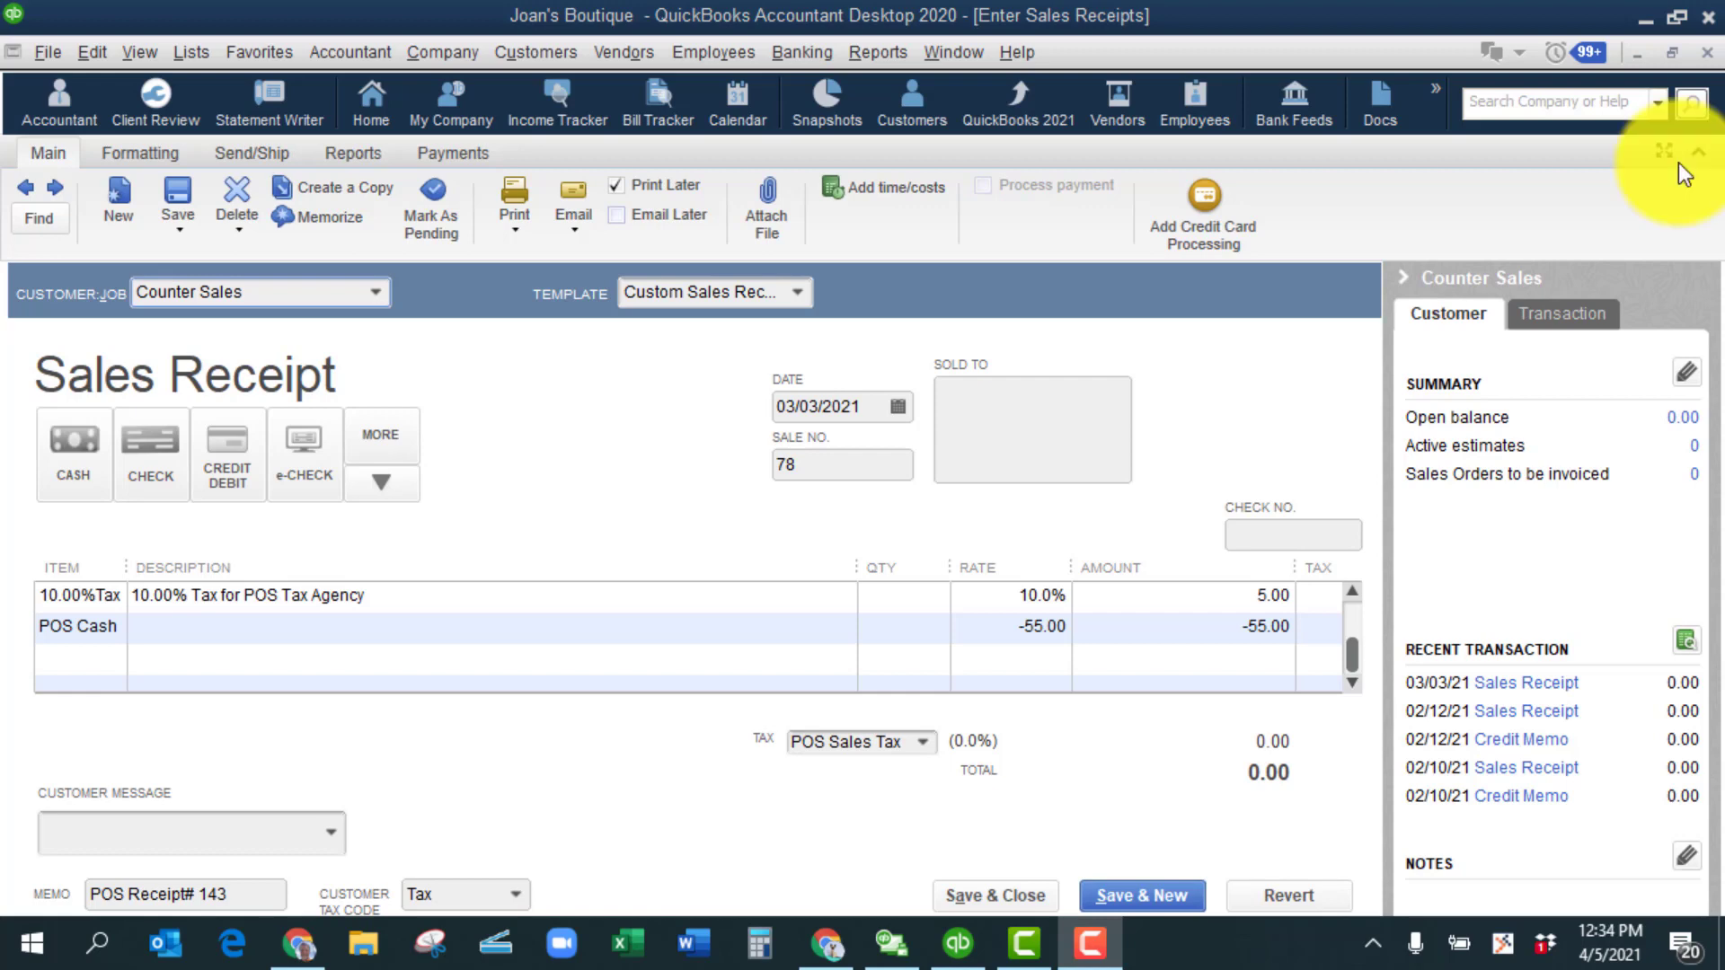
- Run the March 2021 Sales Tax Liability report showing 5.00 under 10.00%Tax
left_click(876, 52)
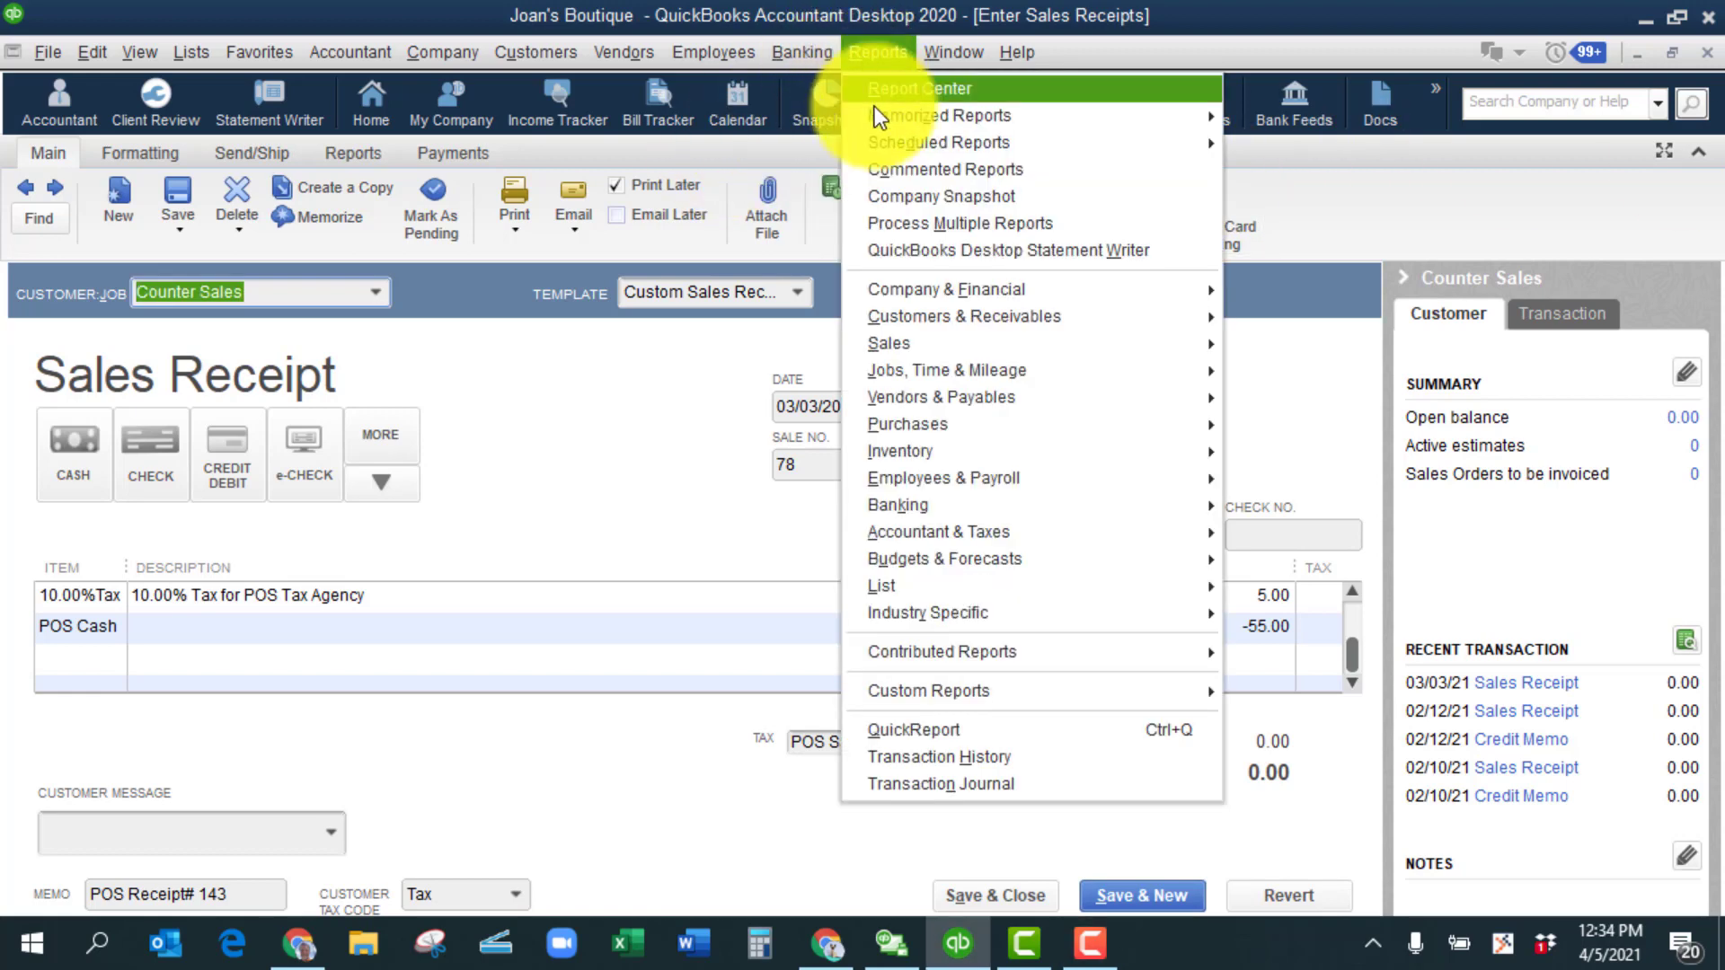
mouse_move(941, 397)
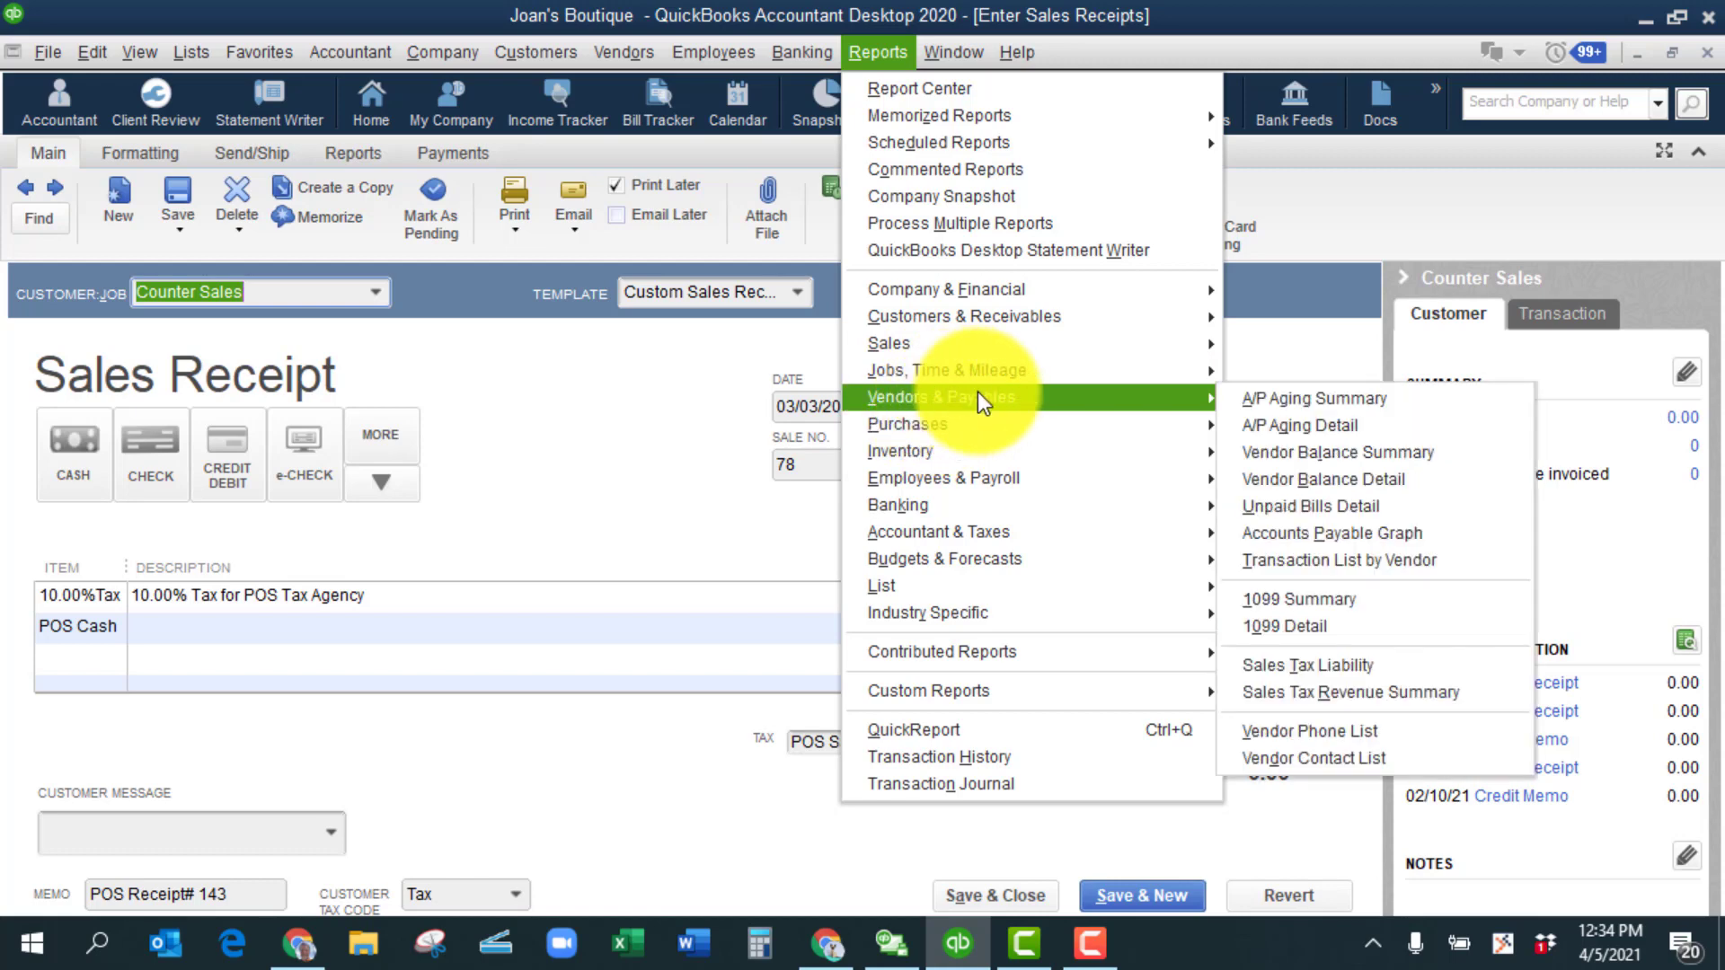
left_click(1307, 665)
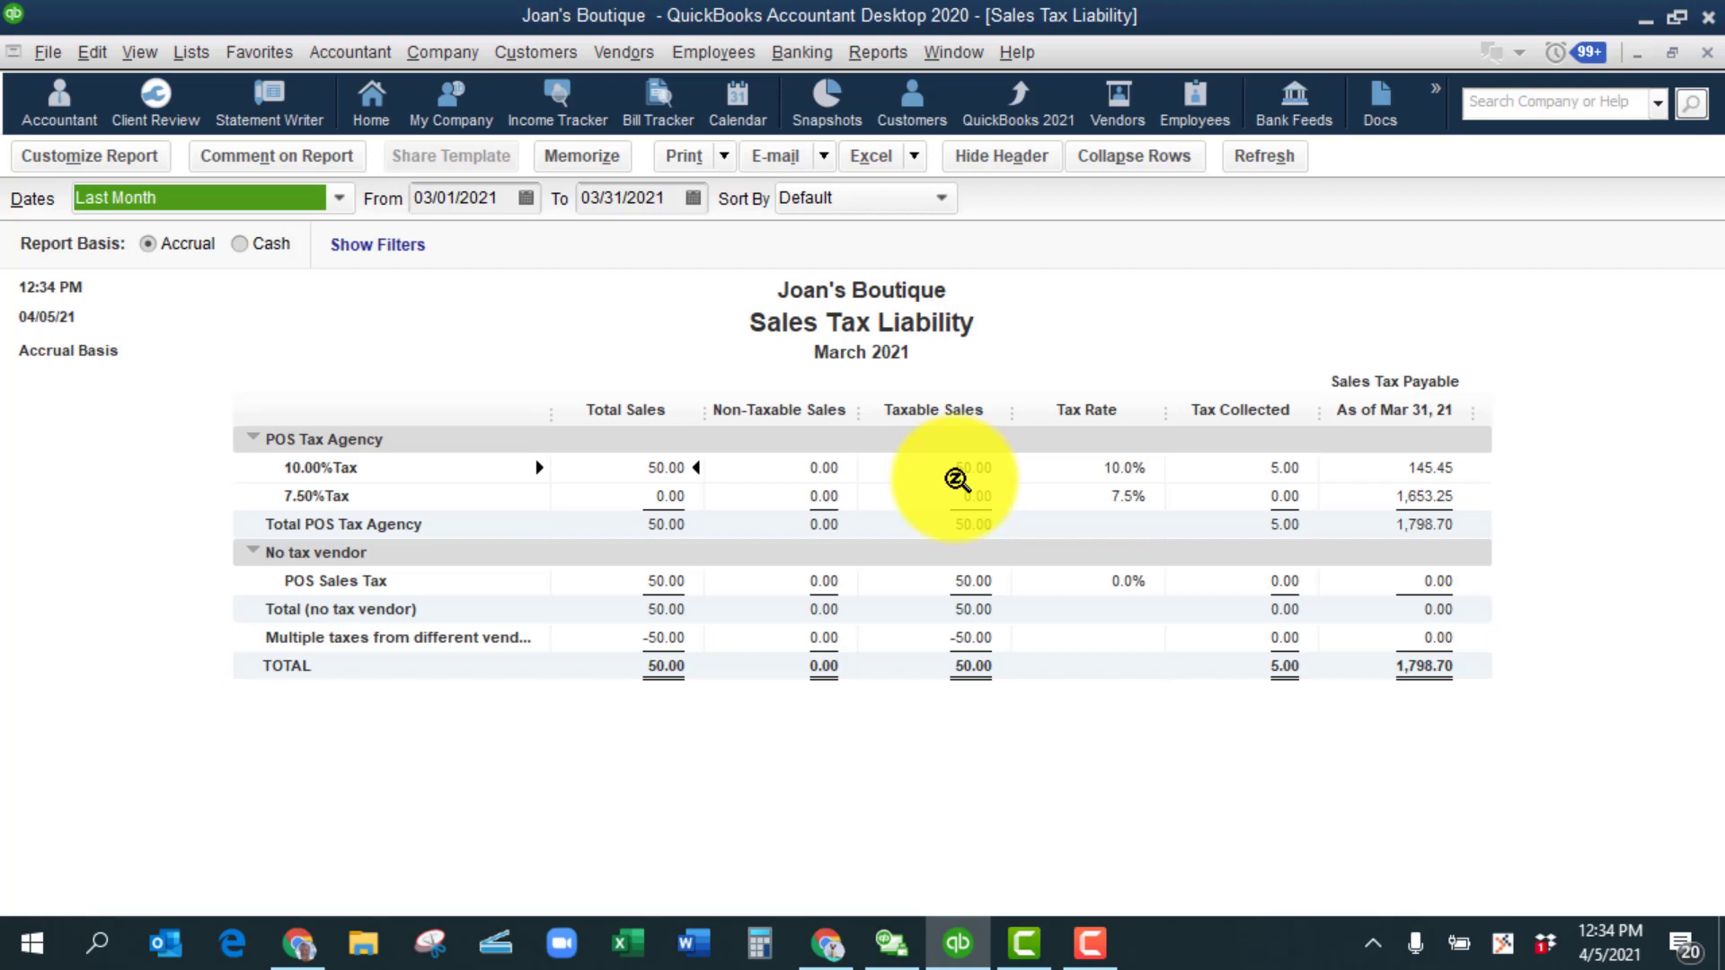
mouse_move(643, 427)
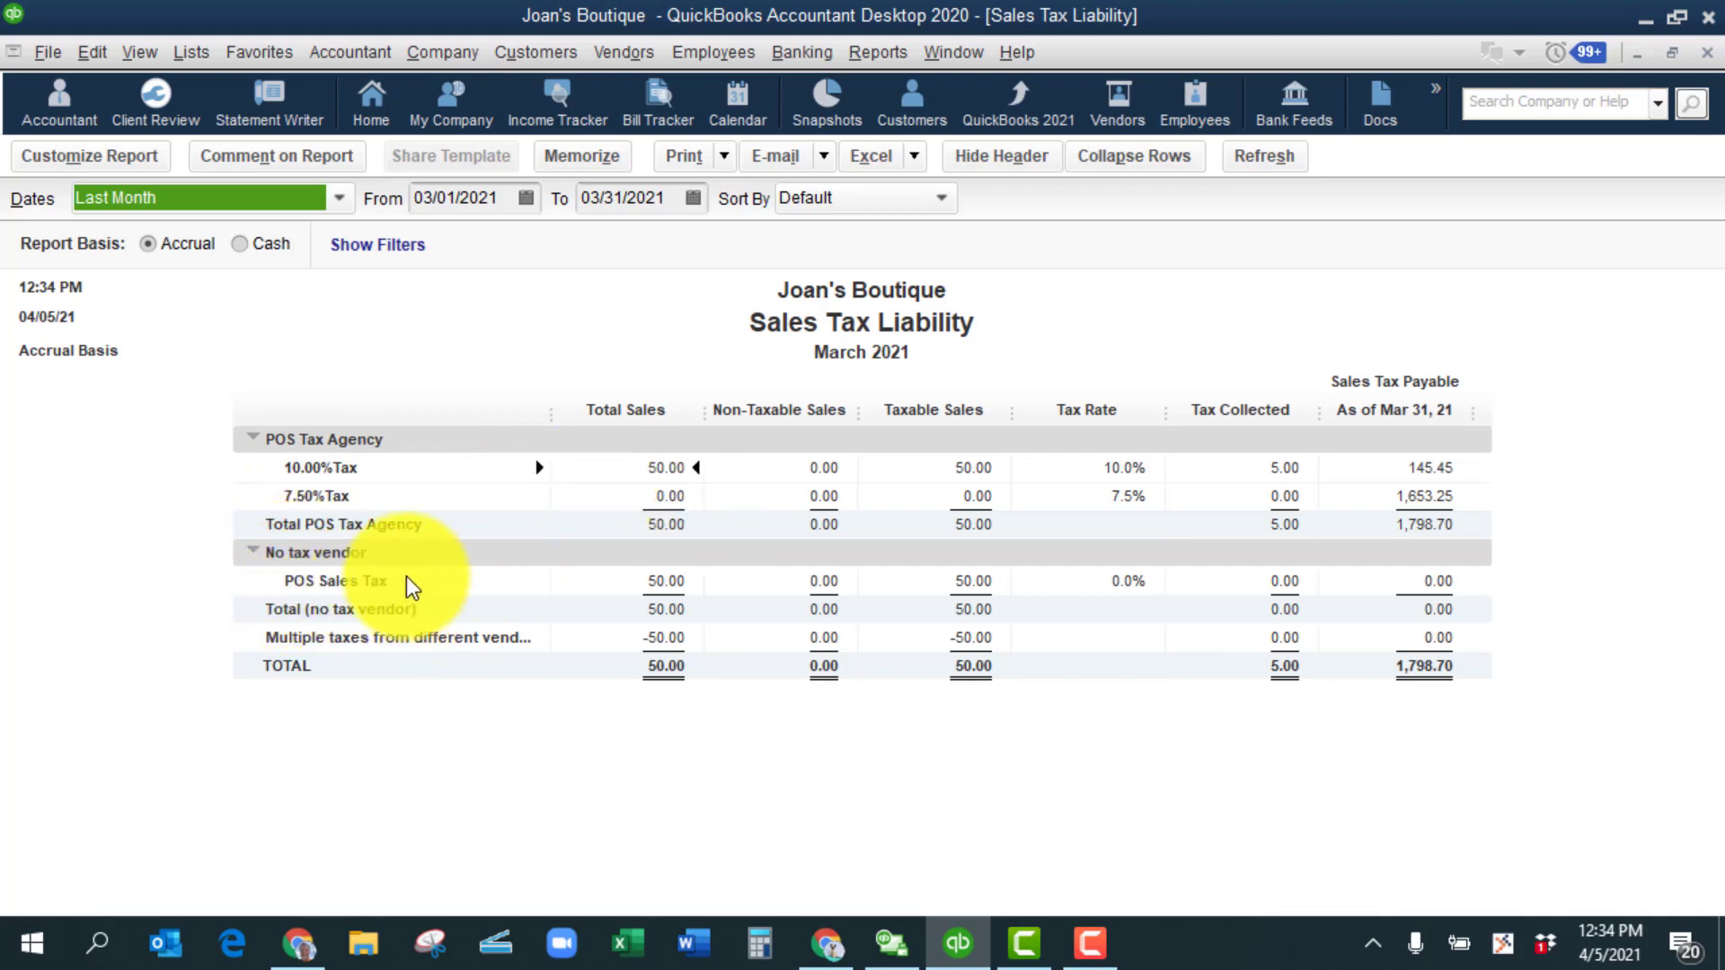
mouse_move(270, 577)
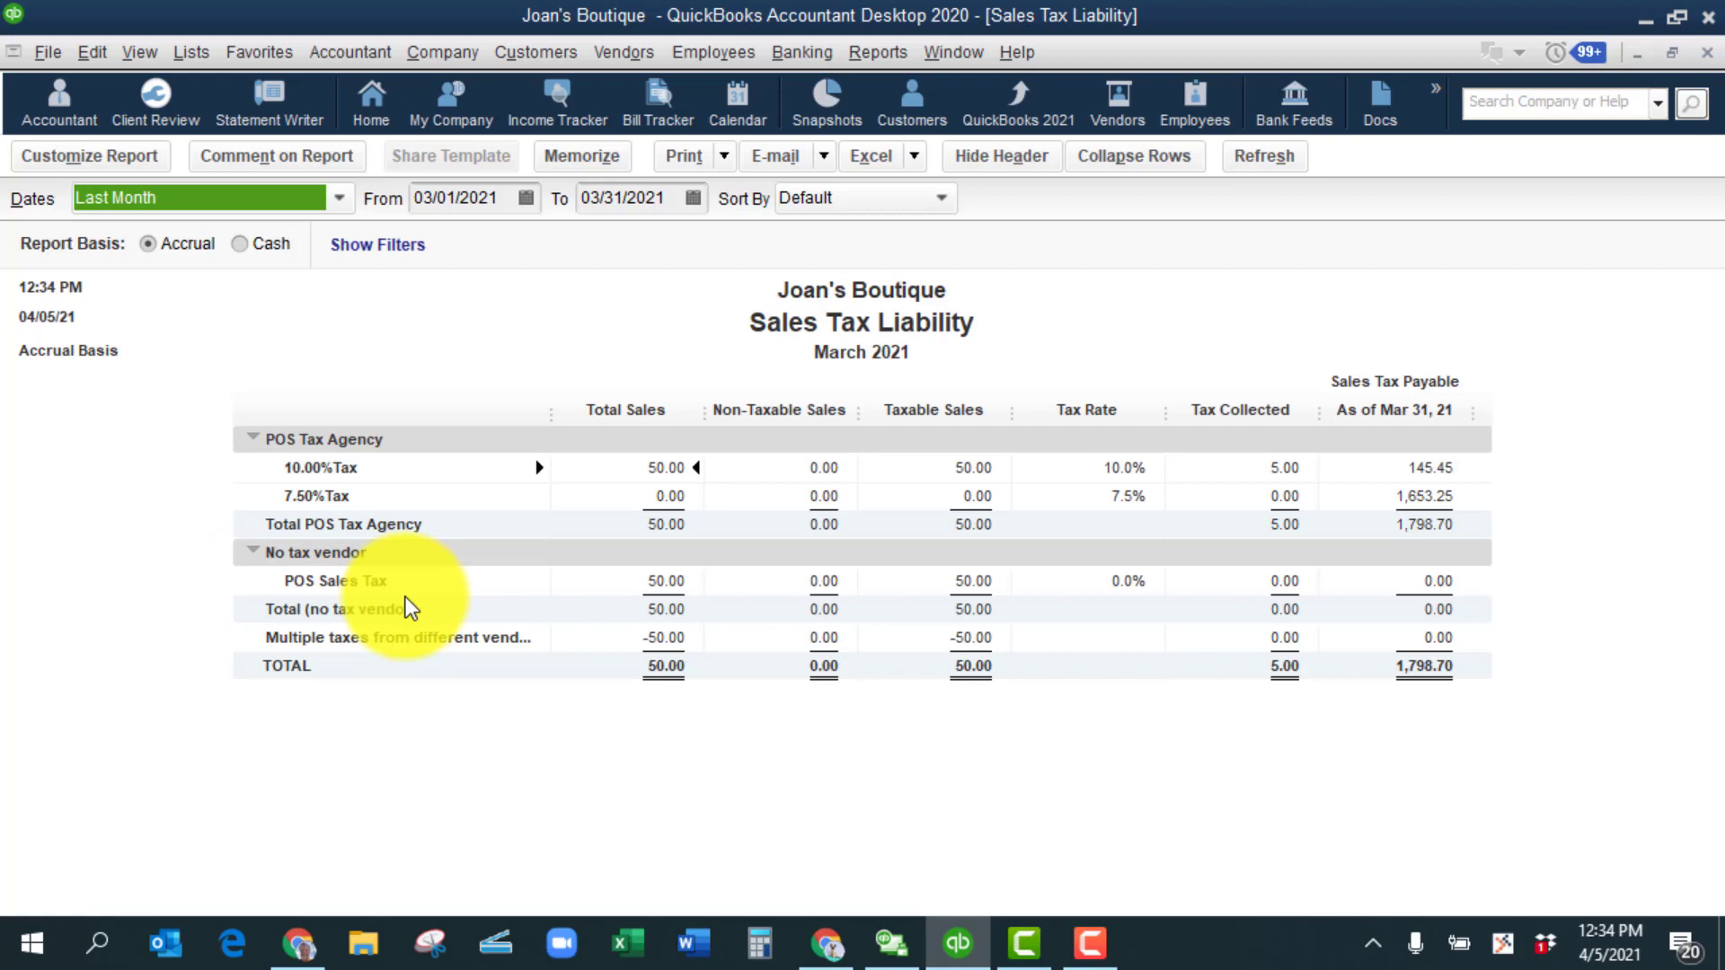
mouse_move(682, 583)
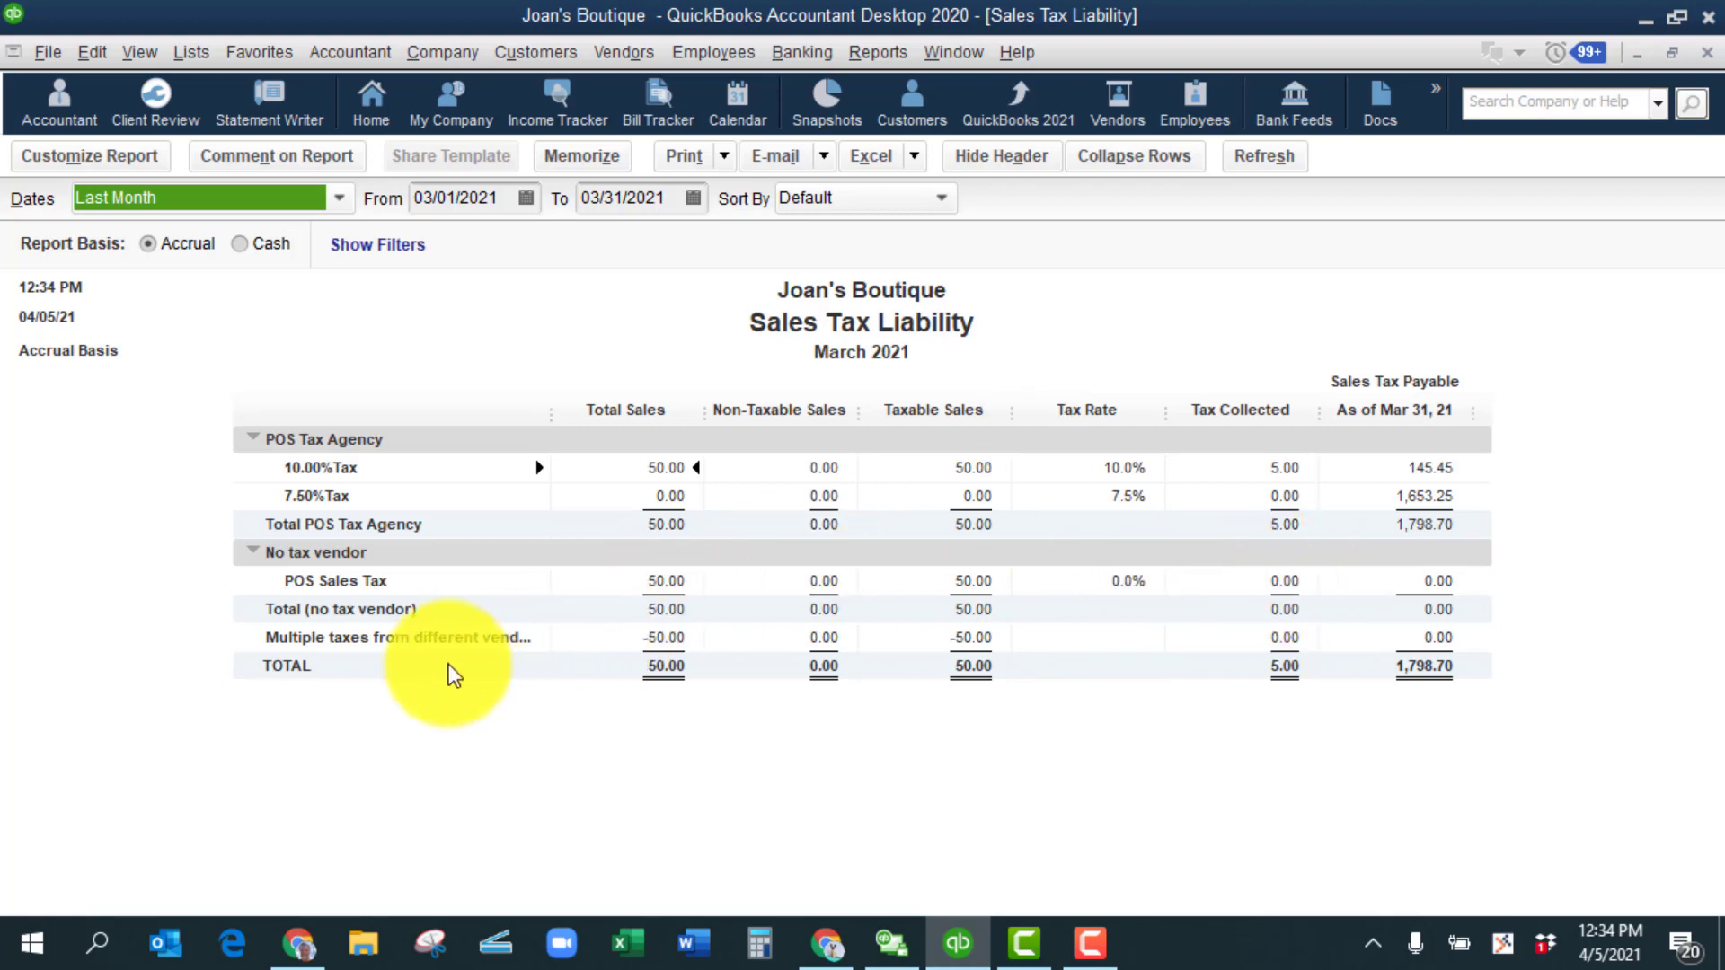
mouse_move(423, 656)
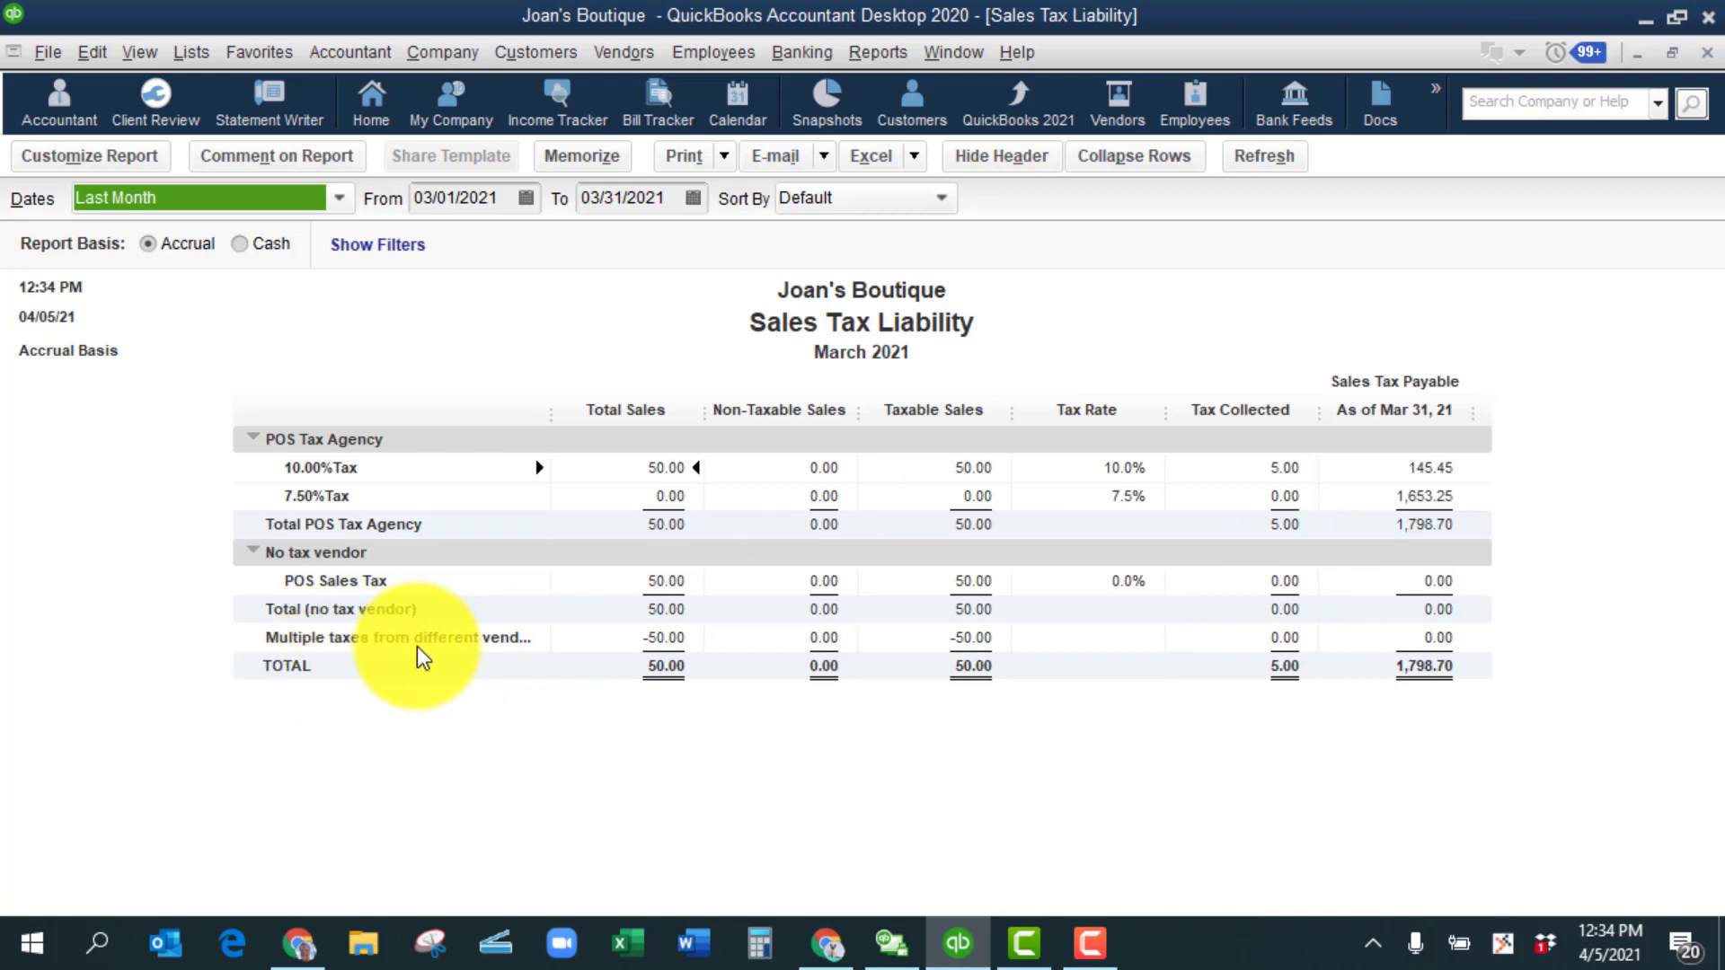
mouse_move(525, 651)
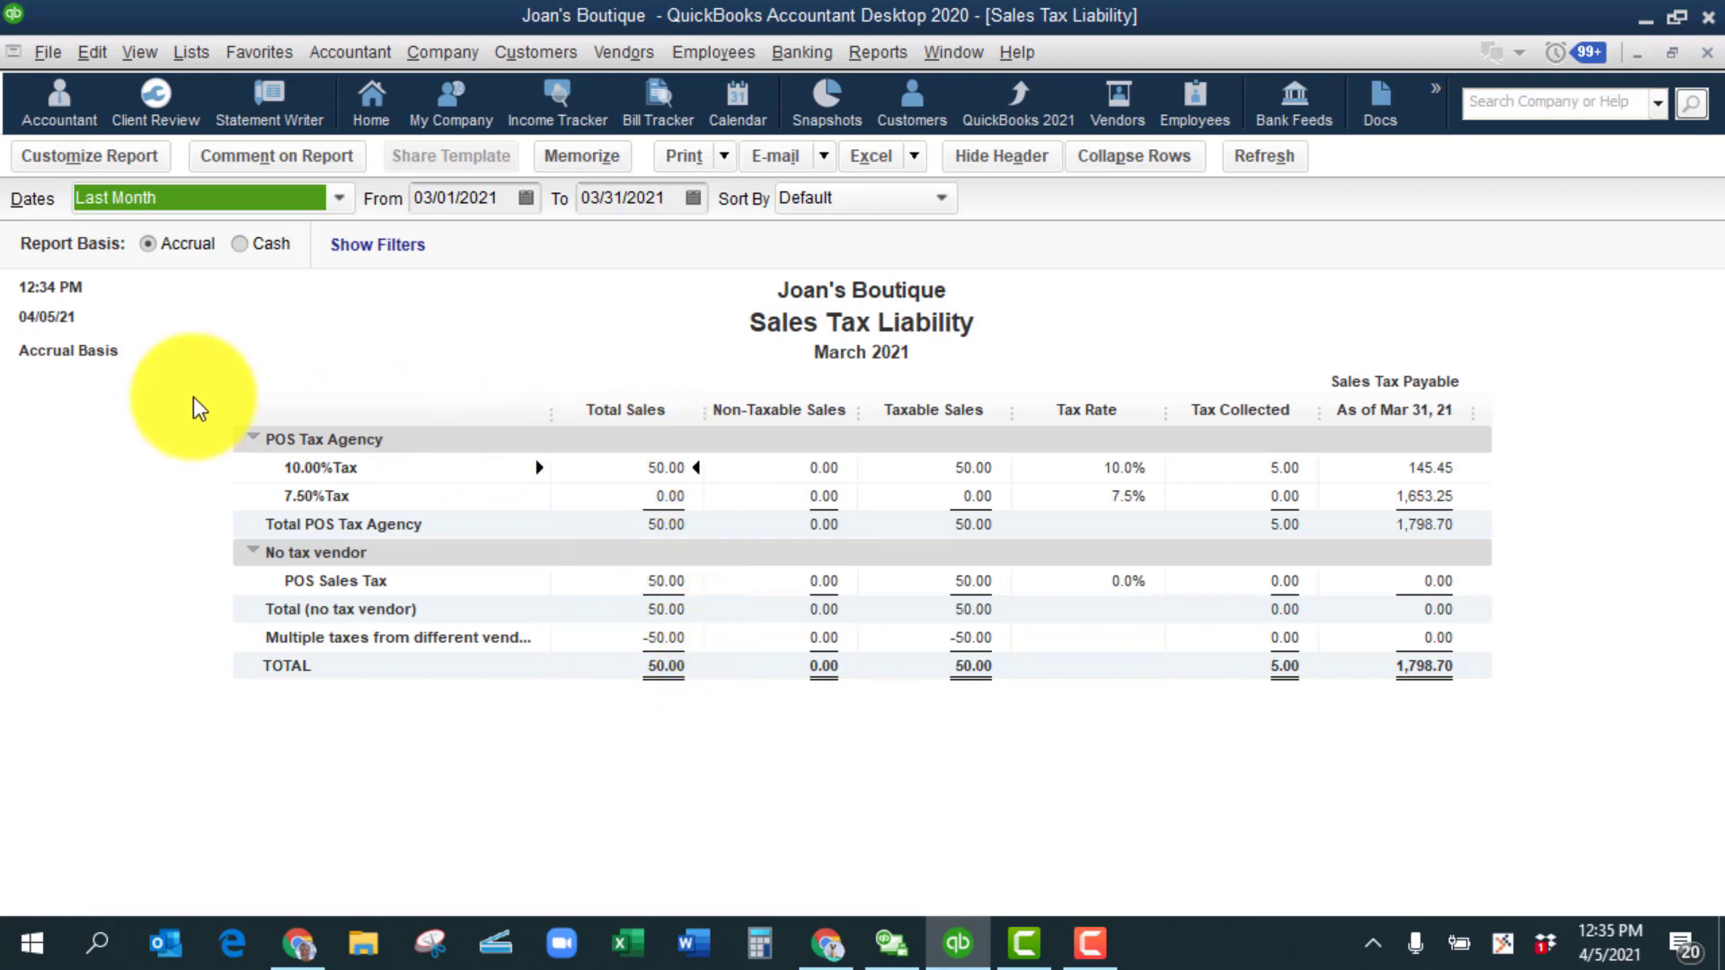
mouse_move(519, 489)
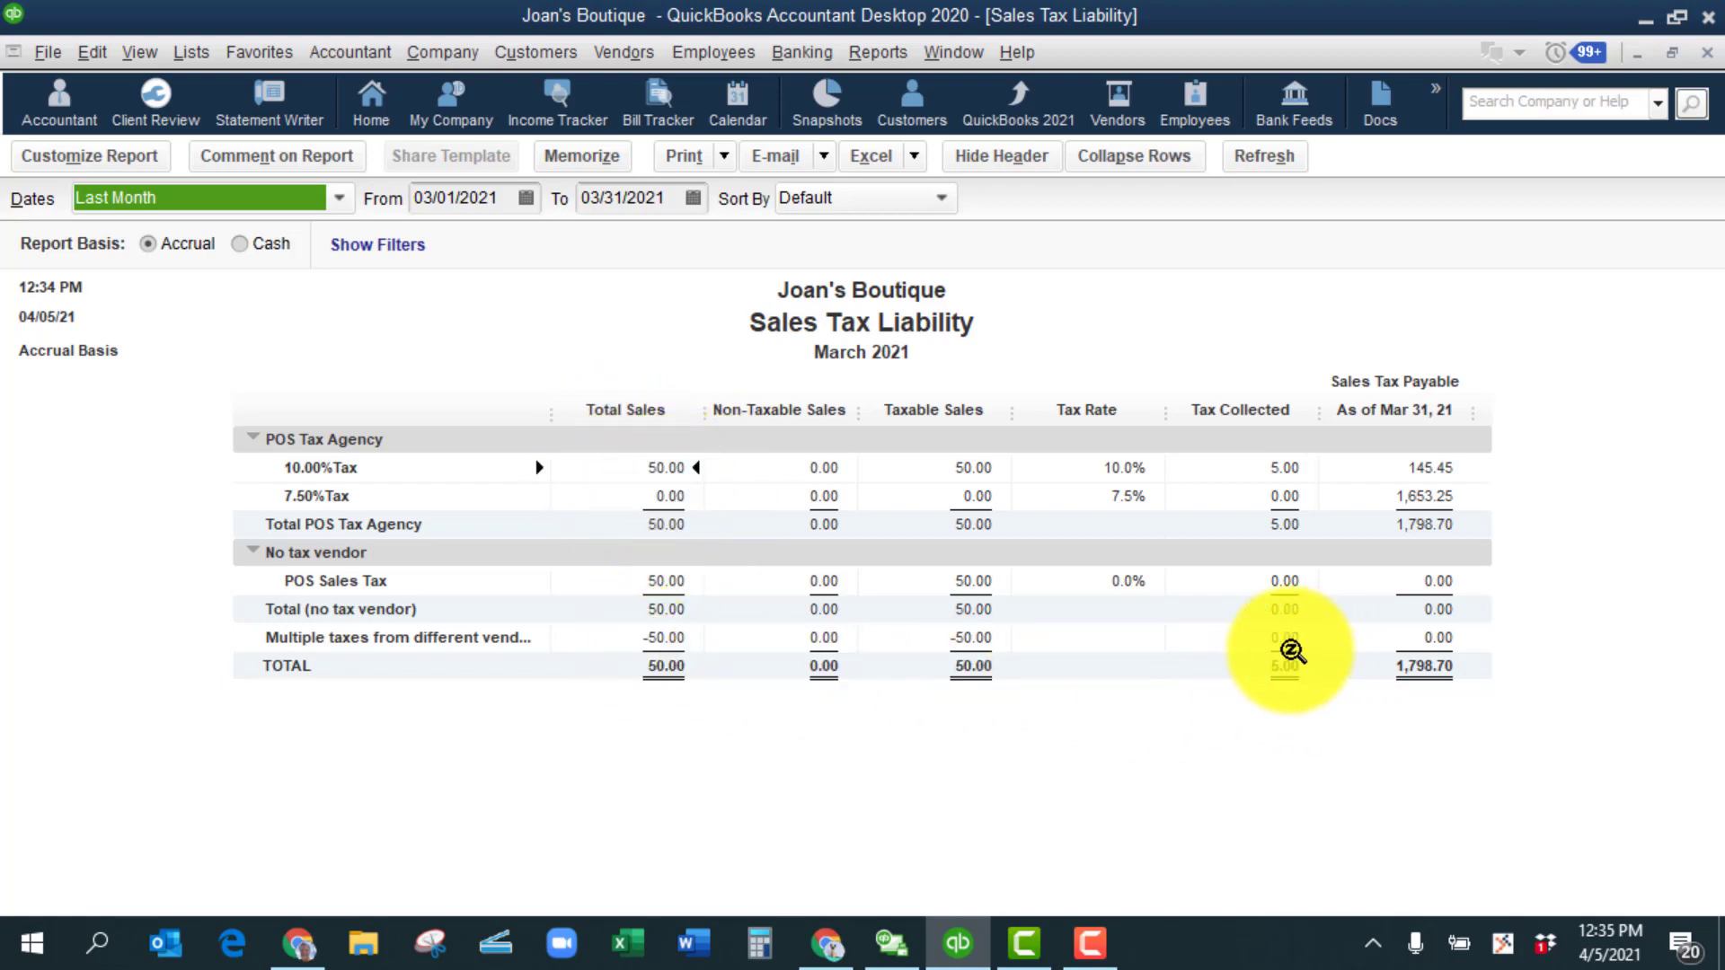
mouse_move(1062, 611)
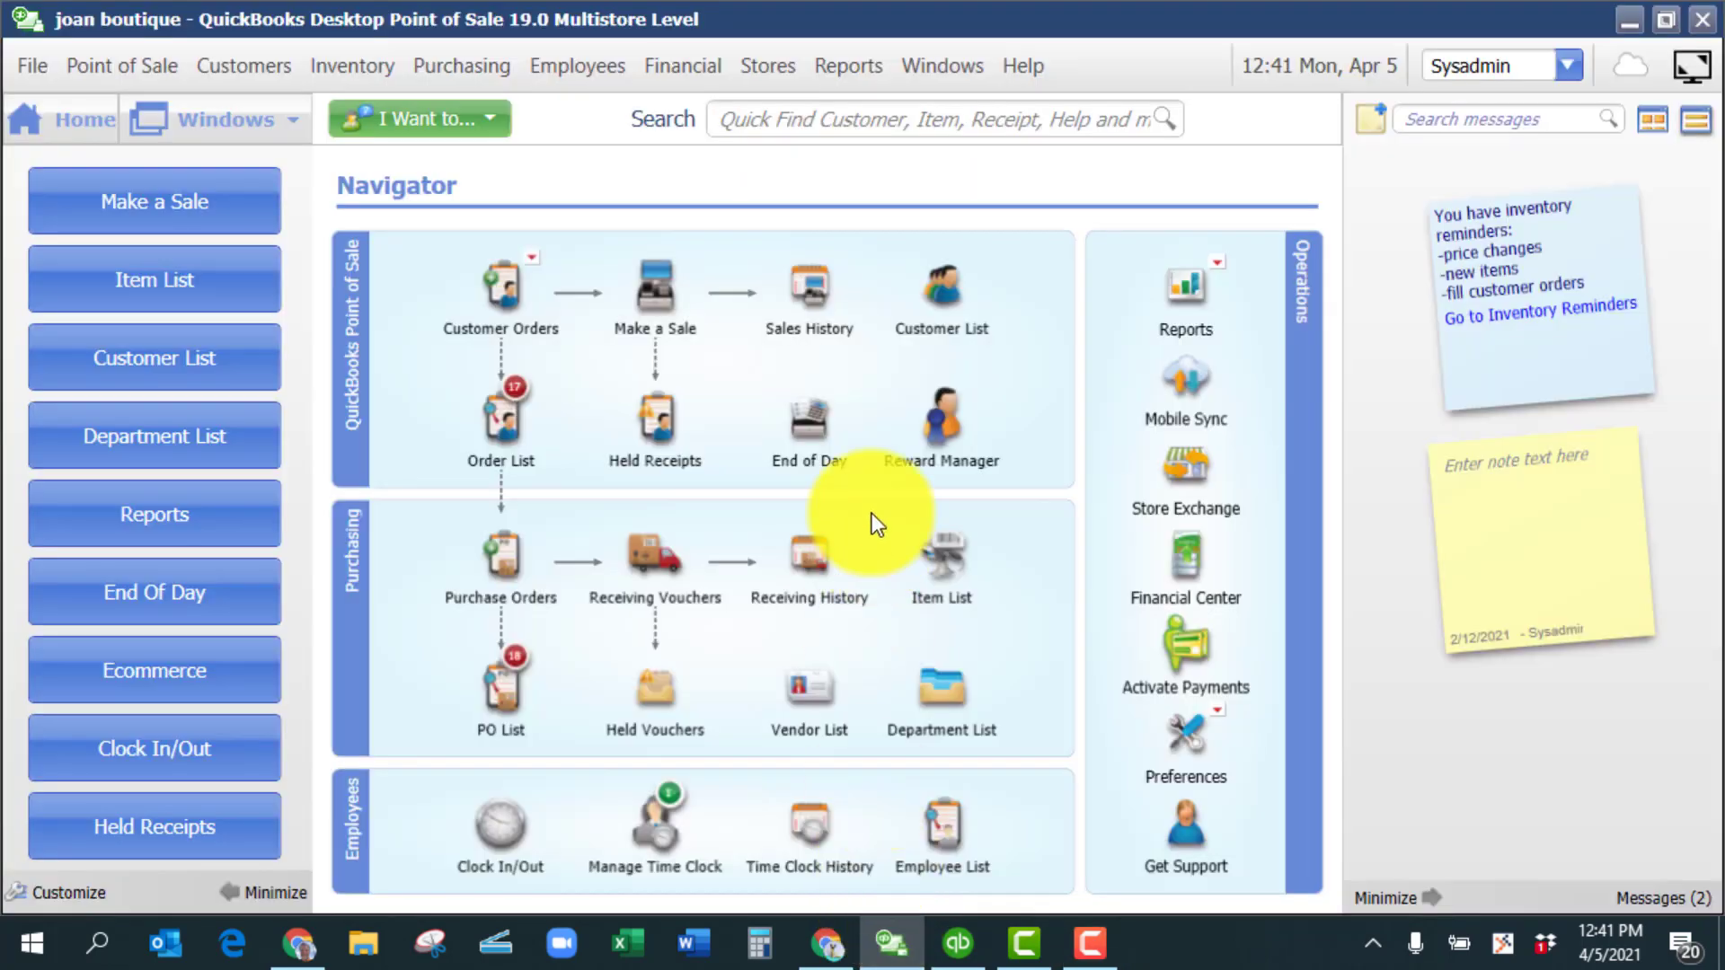
- Run the March 2021 Tax Category Summary report showing 50.00 sales and 5.00 tax
left_click(847, 66)
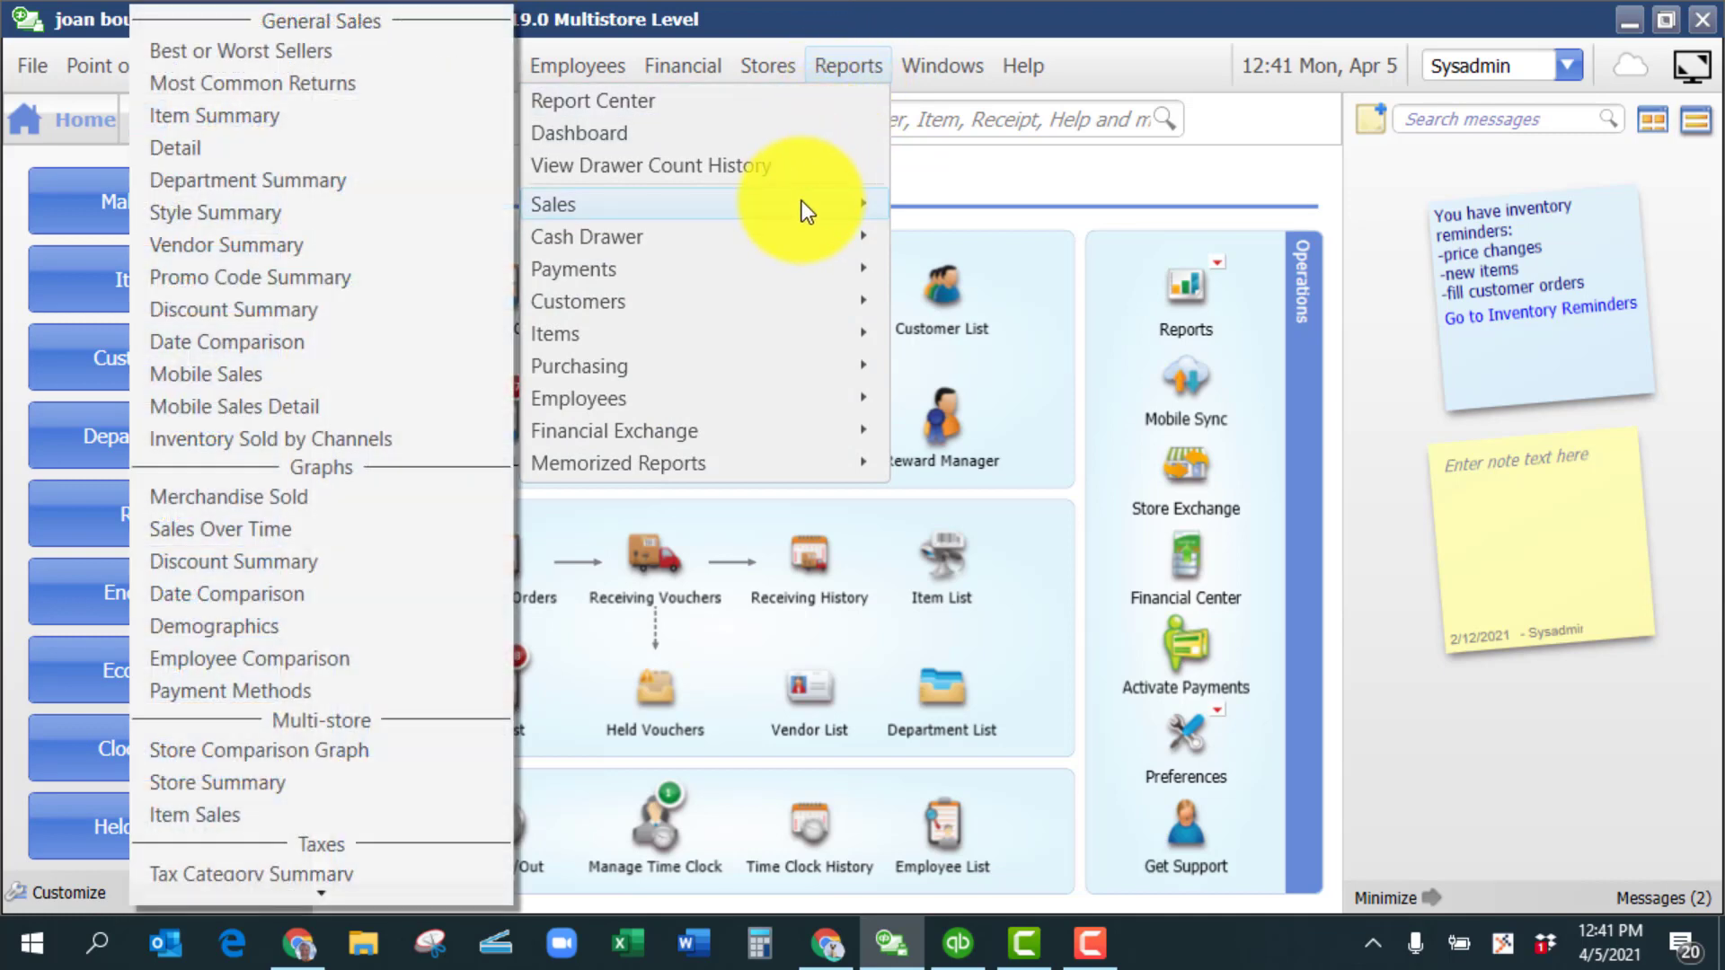
mouse_move(335, 863)
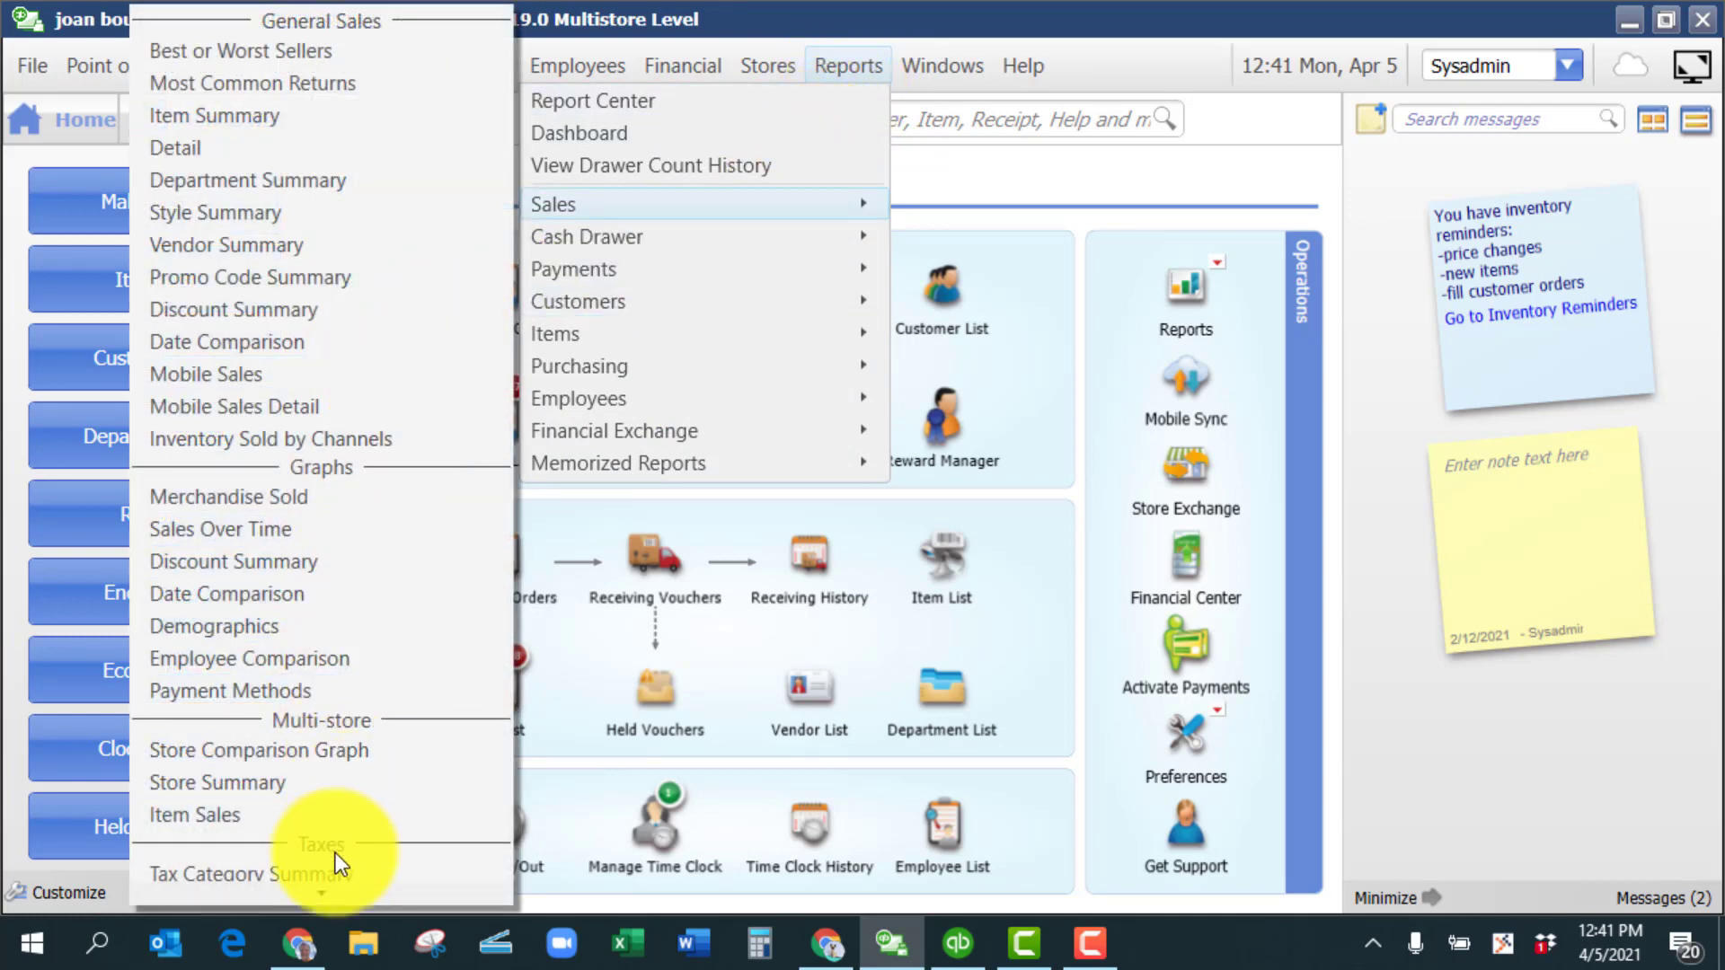
scroll("down", 3)
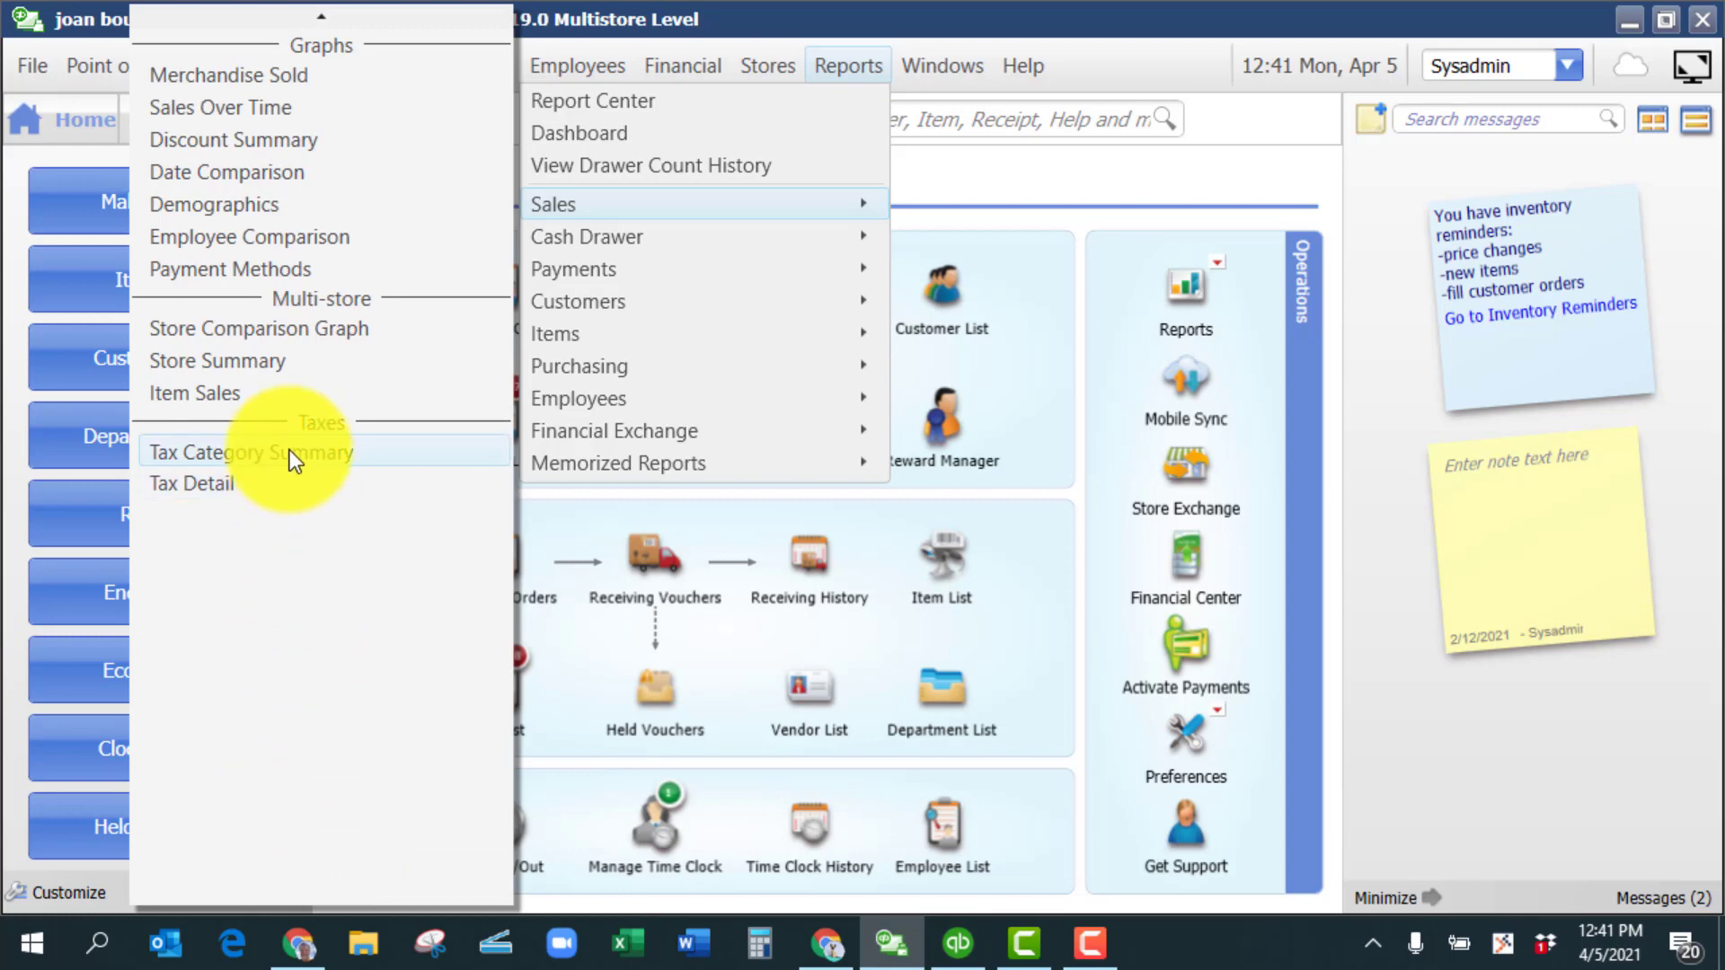
left_click(248, 451)
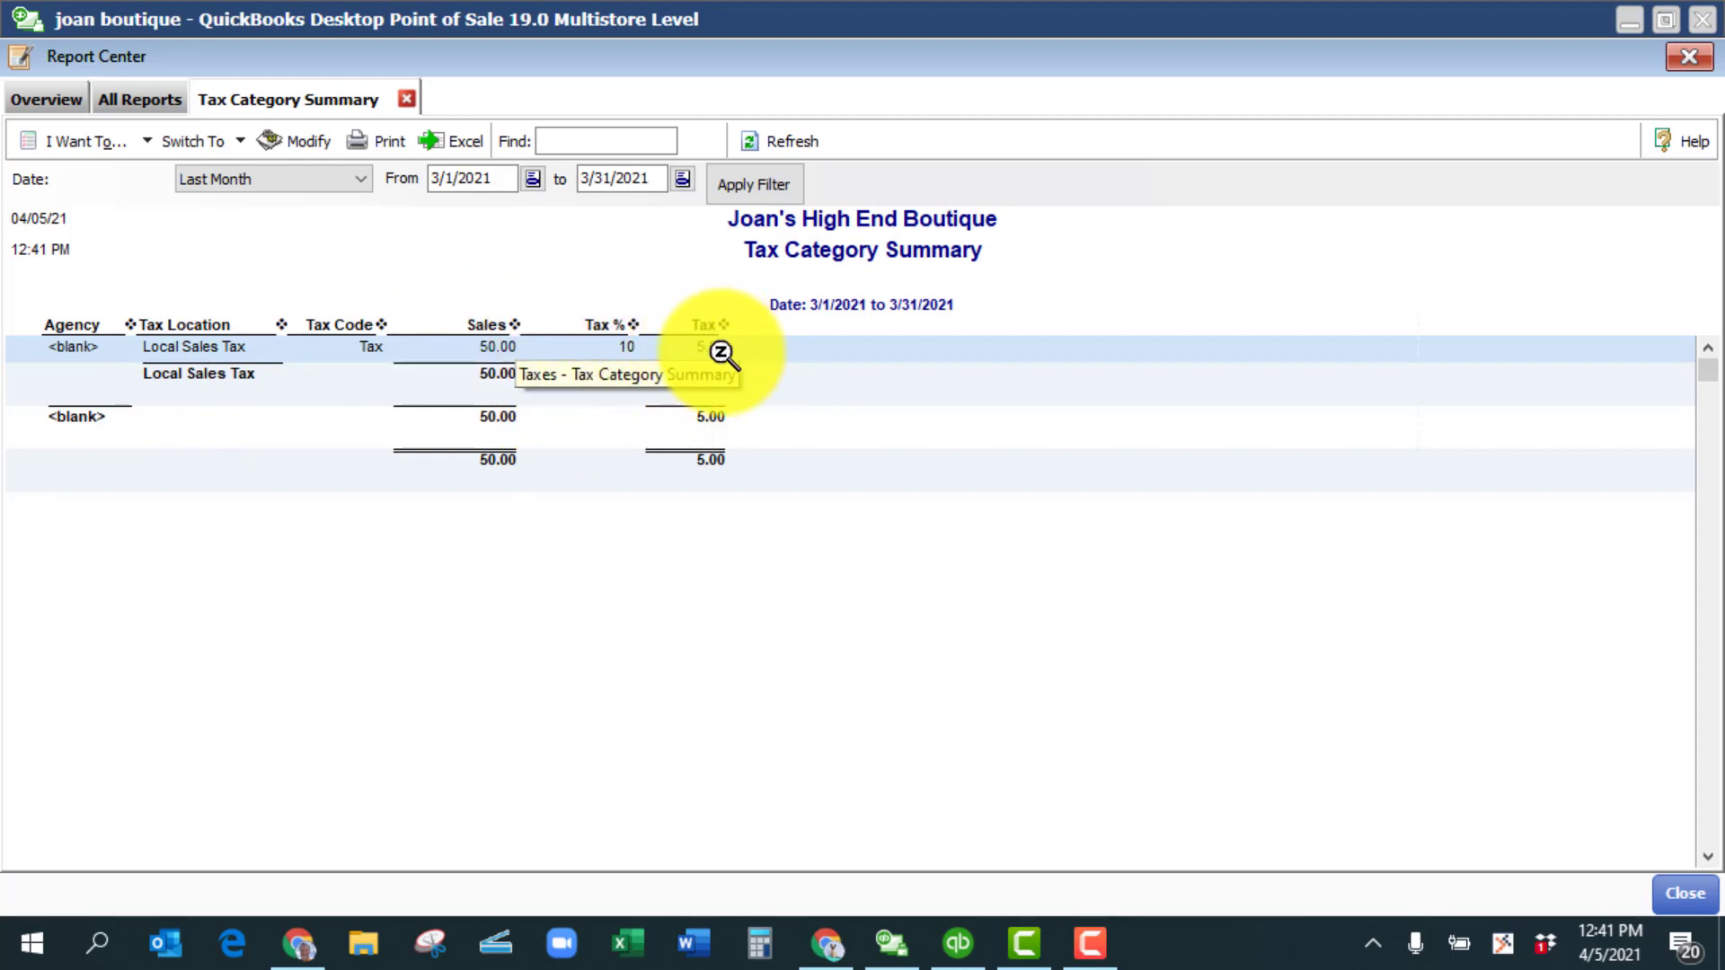
mouse_move(291, 429)
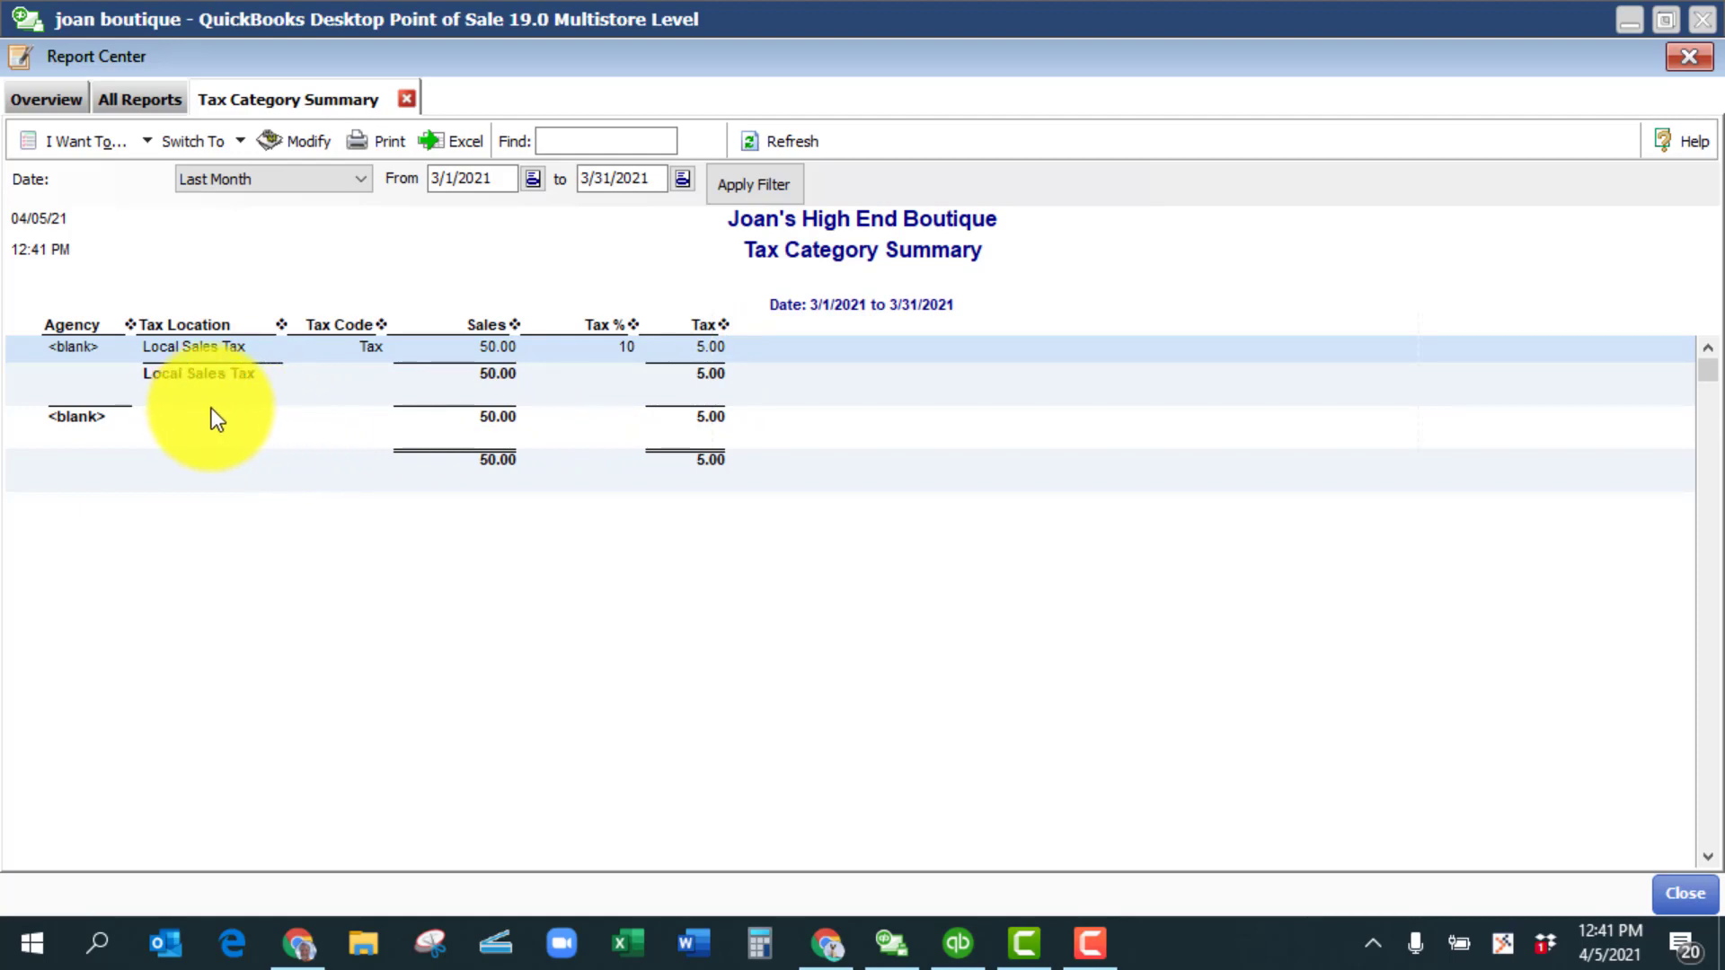
mouse_move(225, 427)
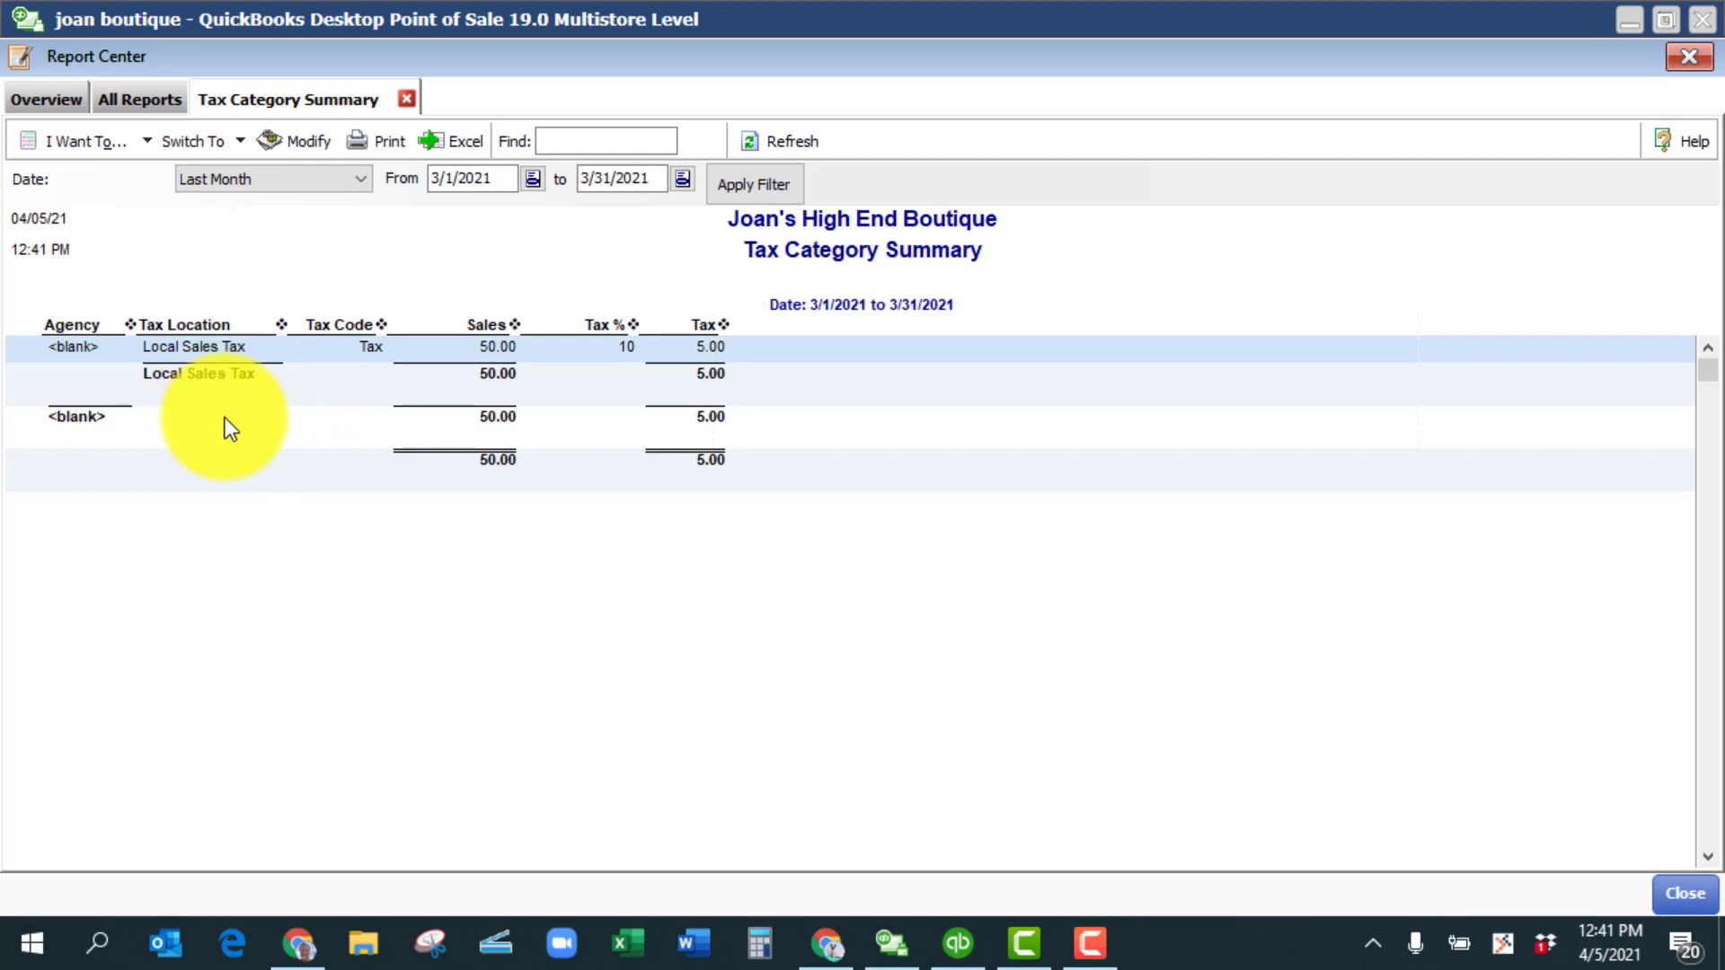